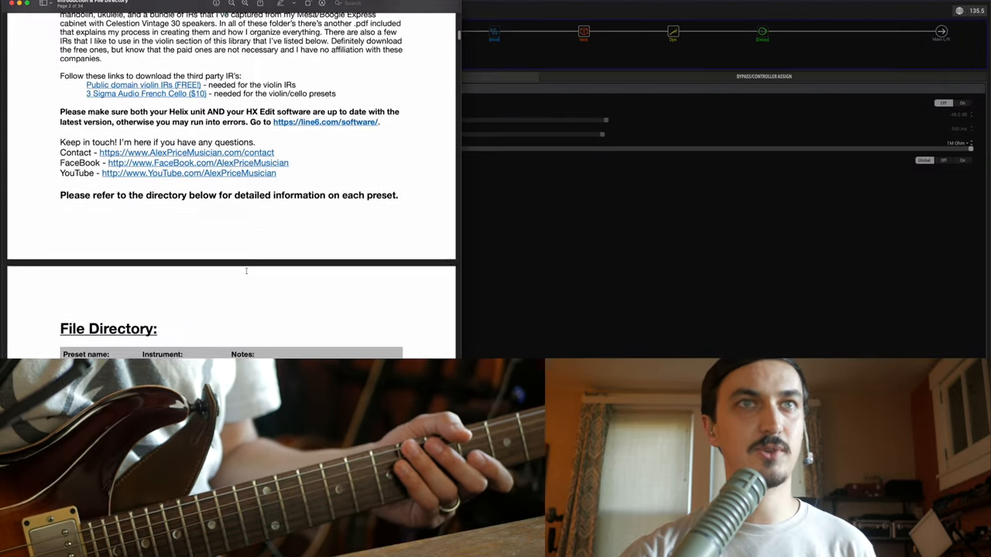
# - Look at a couple of Acoustic Instruments presets, then fold that folder away
pyautogui.scroll(-3)
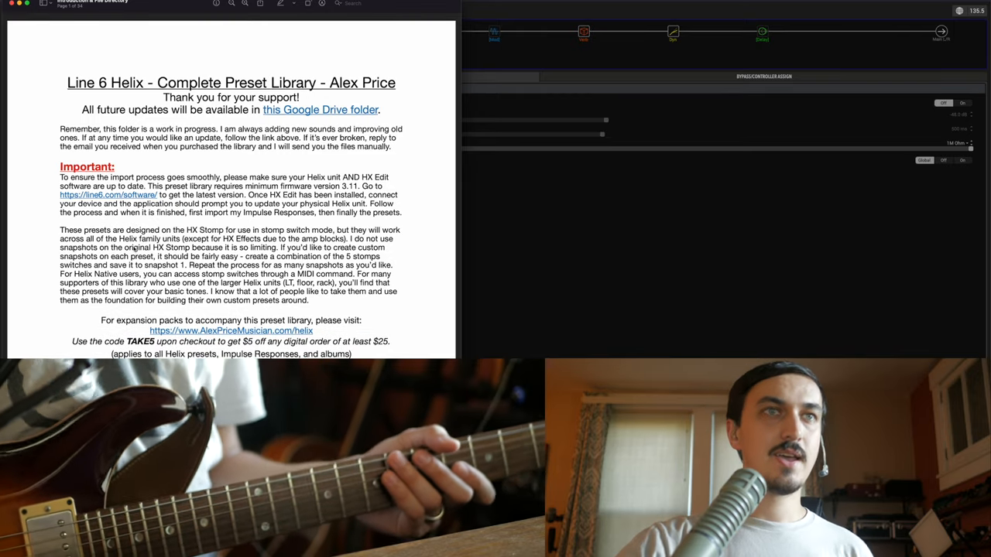
pyautogui.scroll(-3)
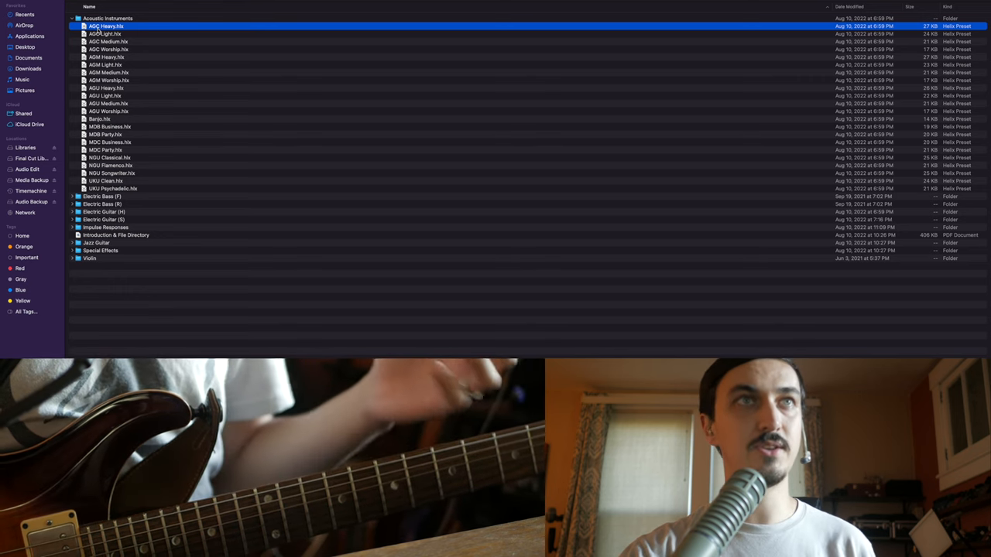
pyautogui.click(110, 157)
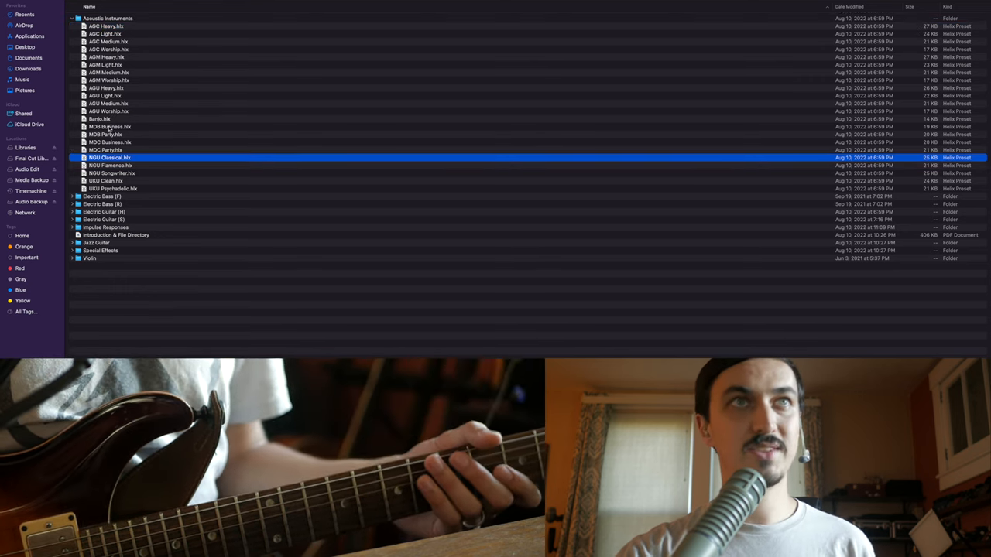
pyautogui.click(100, 118)
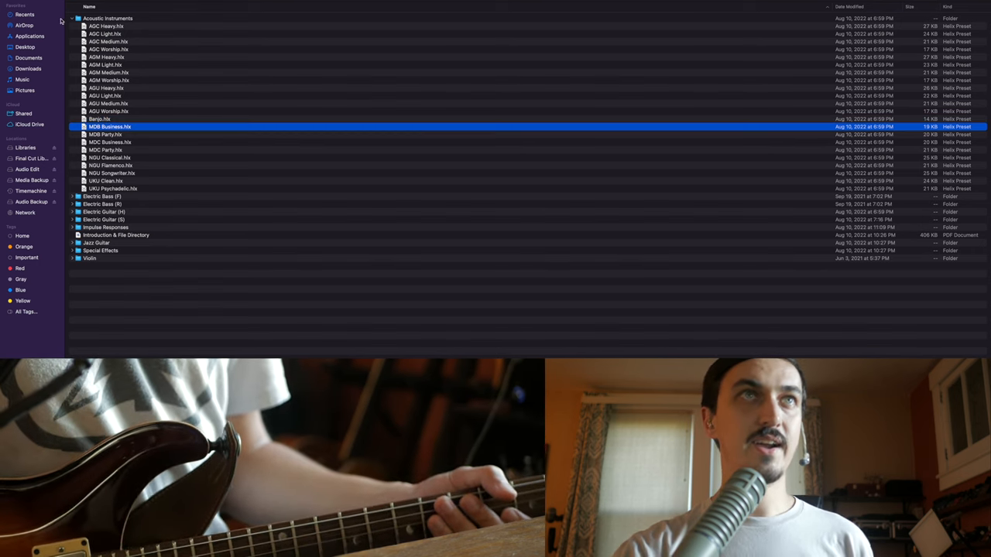
pyautogui.click(71, 19)
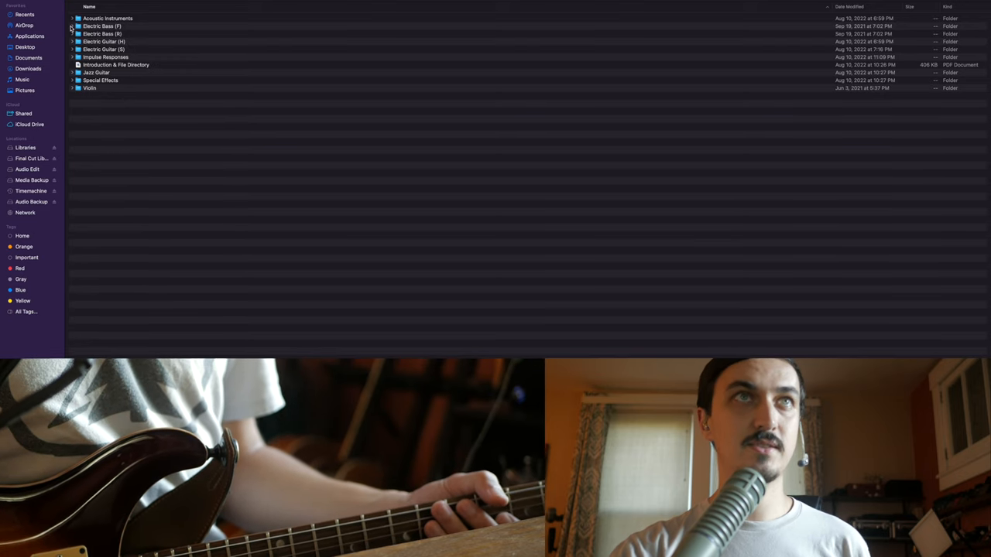
# - Browse the two Electric Bass preset folders and fold them away again
pyautogui.click(71, 25)
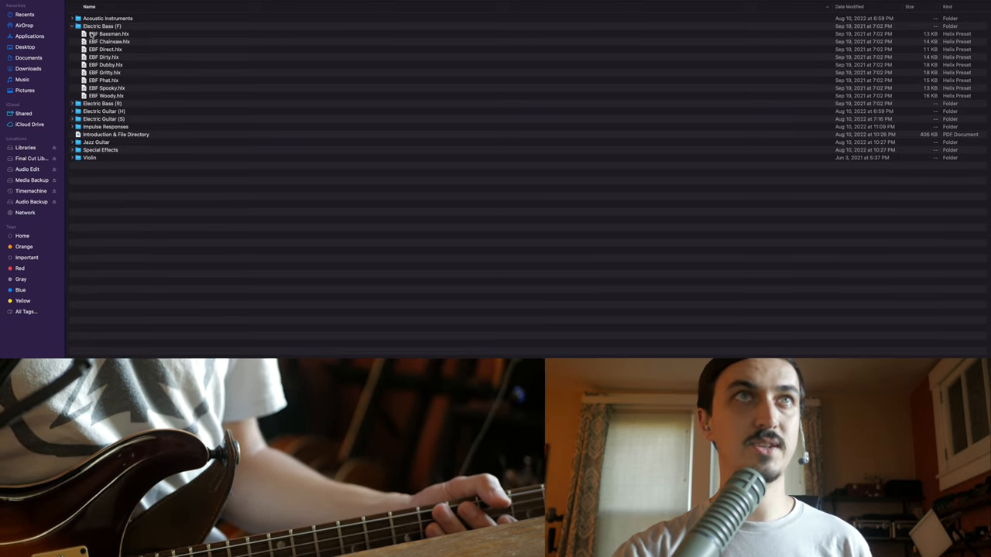
pyautogui.click(71, 24)
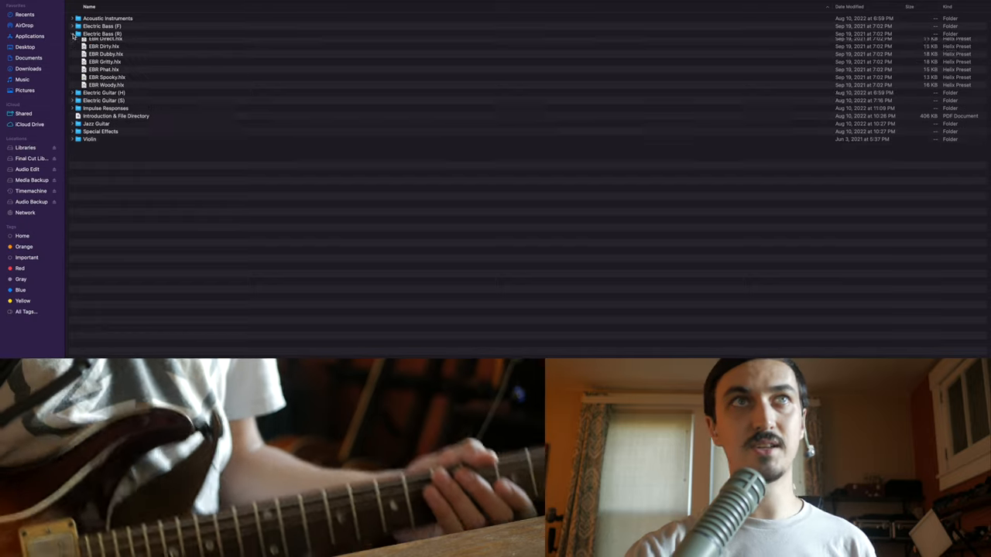
pyautogui.click(71, 34)
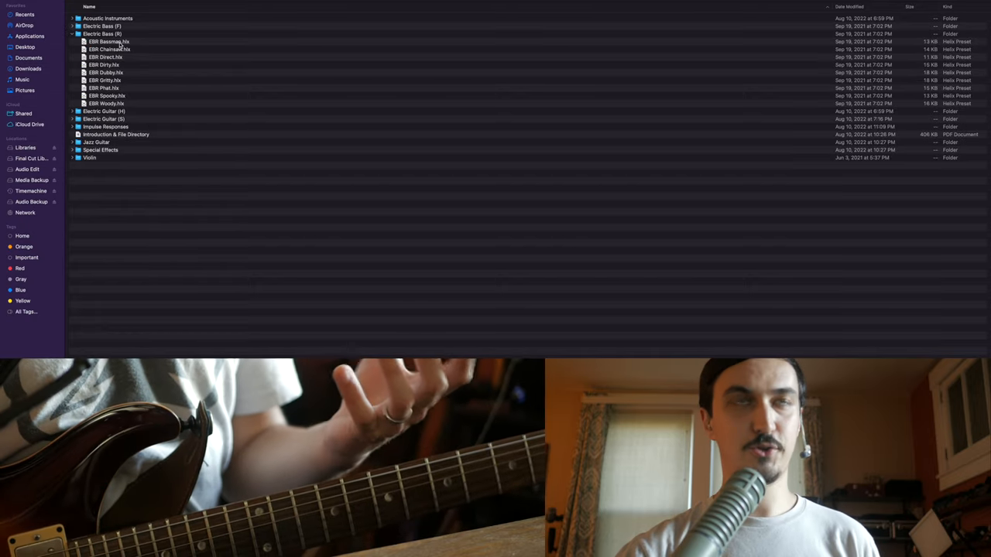
pyautogui.click(71, 34)
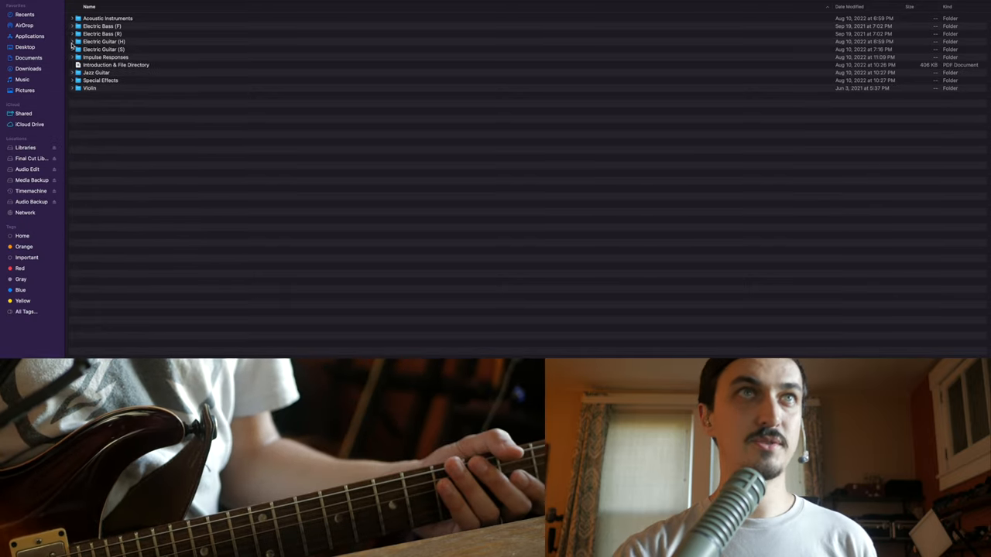
# - Browse both Electric Guitar preset folders, viewing their first and last presets, then fold them away
pyautogui.click(77, 40)
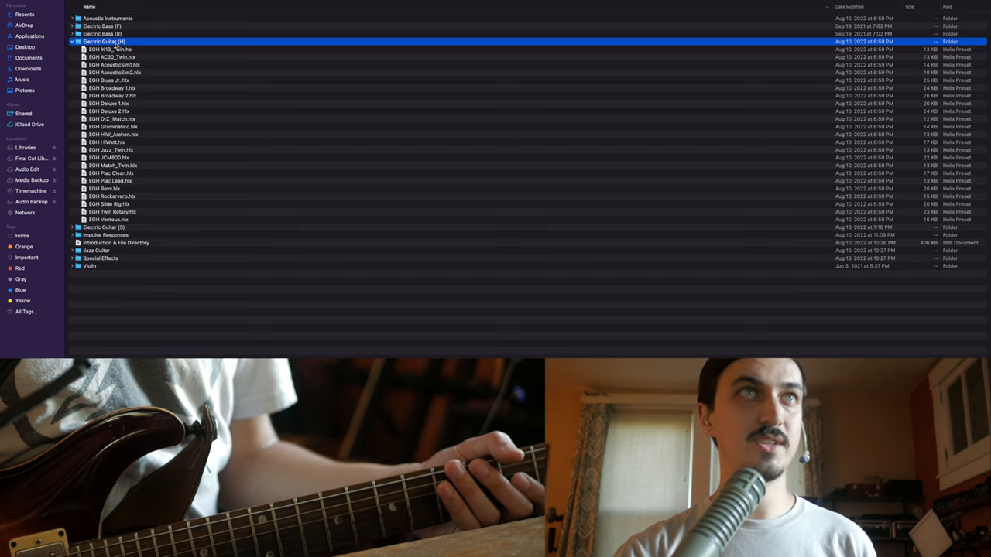
pyautogui.click(71, 41)
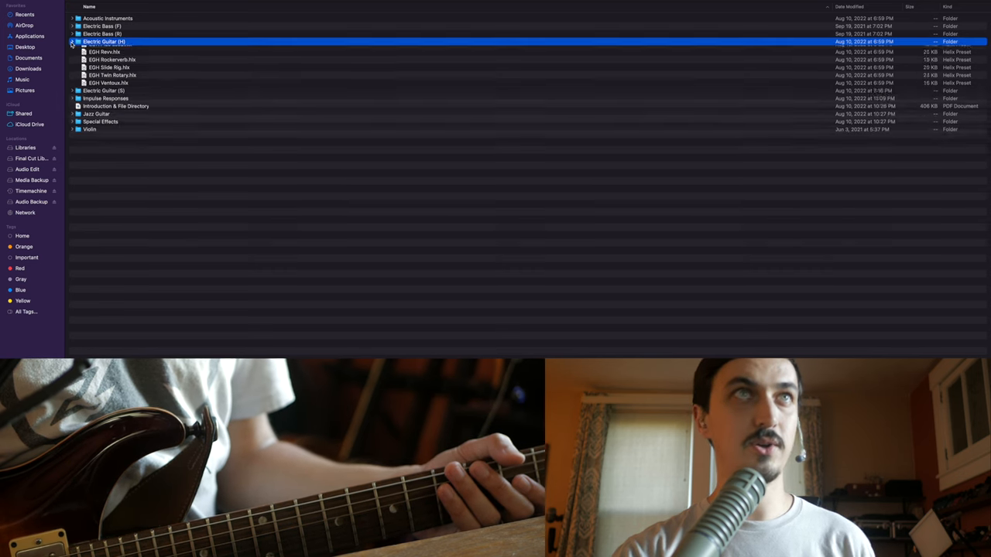
pyautogui.click(72, 48)
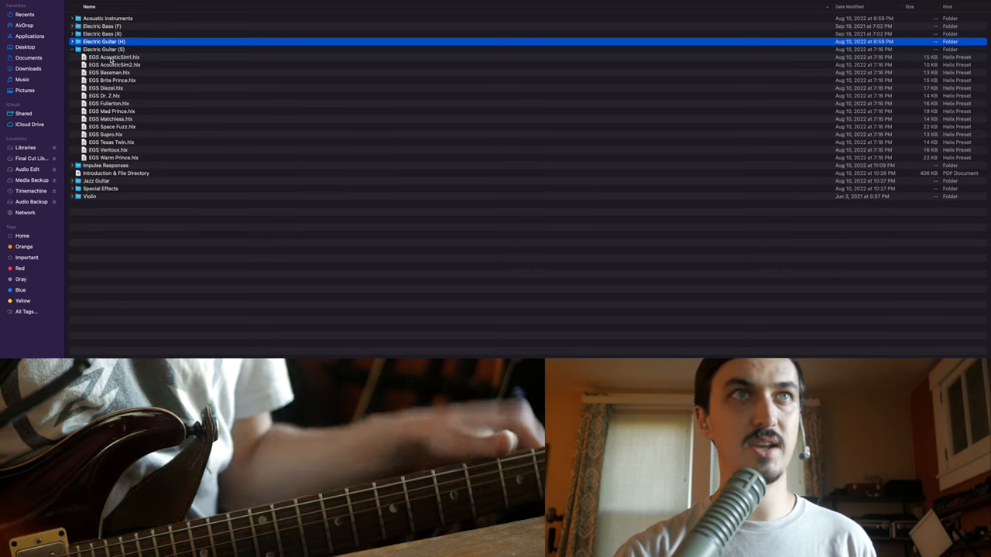
pyautogui.click(113, 158)
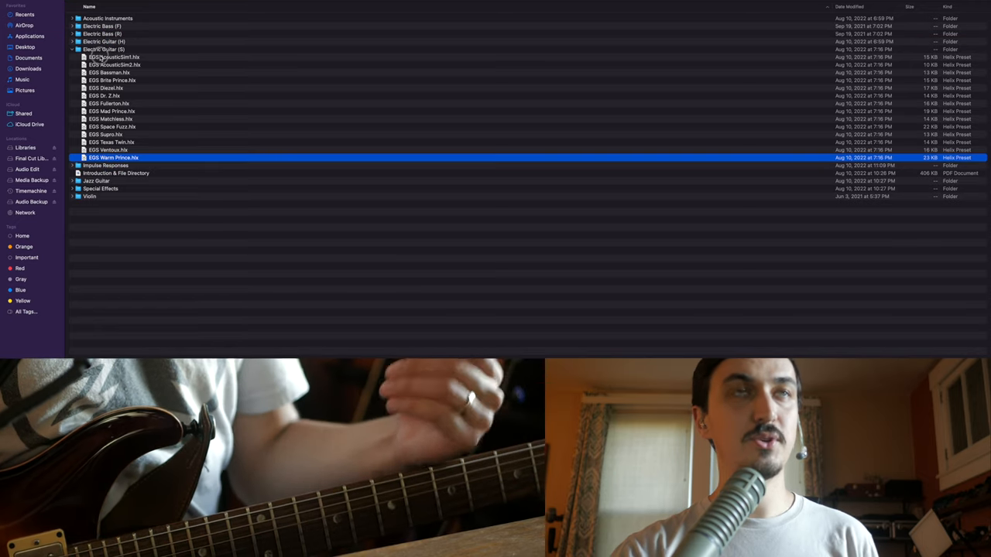
pyautogui.click(115, 56)
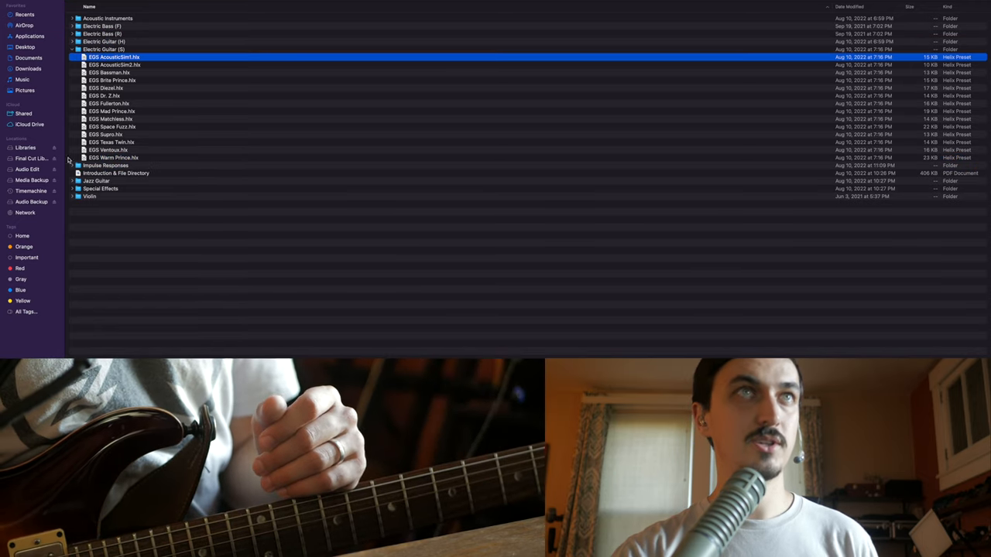
pyautogui.click(72, 48)
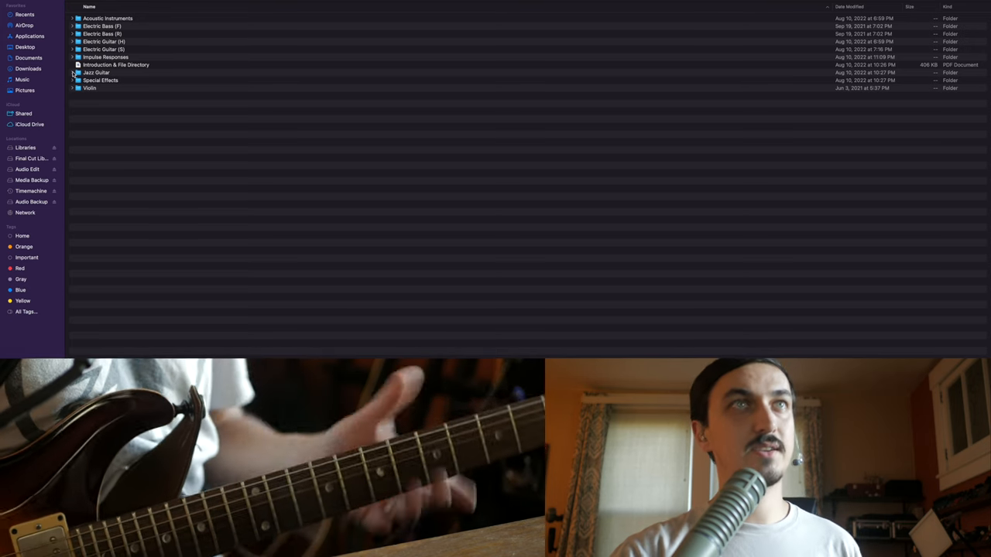
# - Look through the Jazz Guitar and Special Effects presets, leaving the Violin folder expanded
pyautogui.click(71, 73)
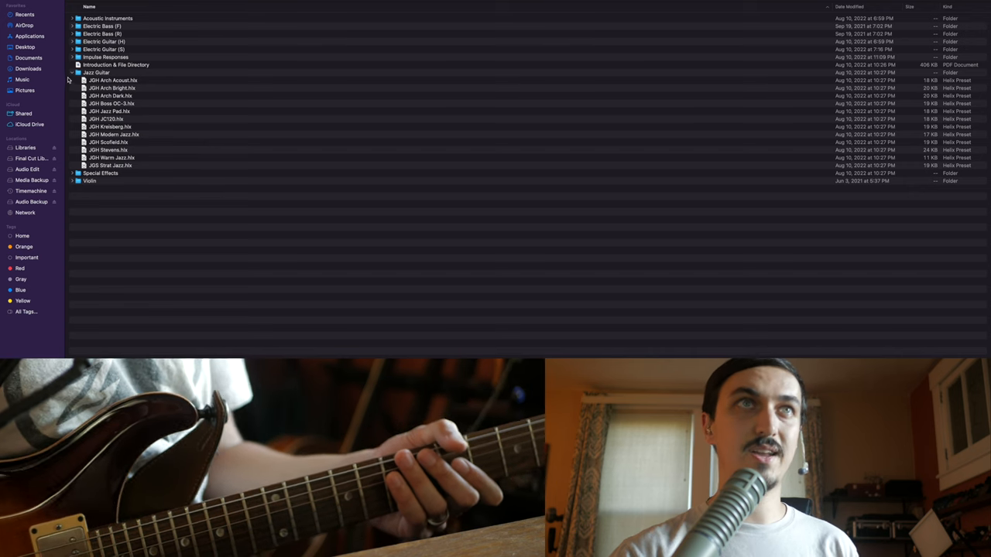
pyautogui.click(71, 73)
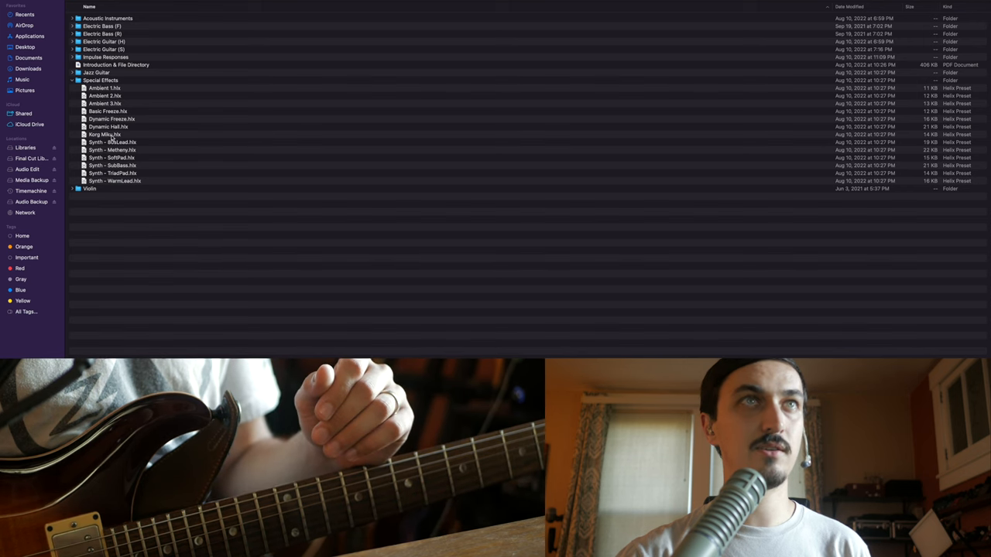
pyautogui.click(71, 80)
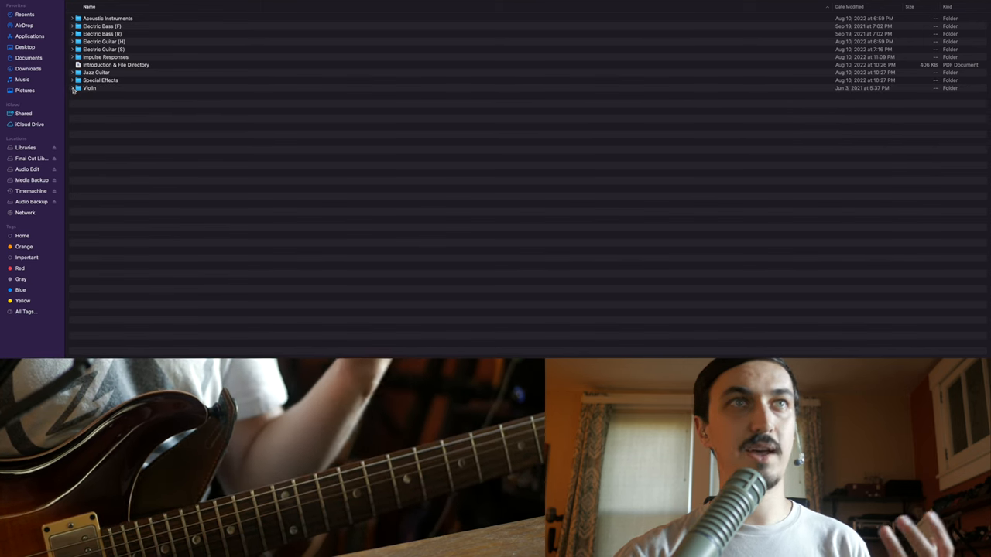
pyautogui.click(71, 87)
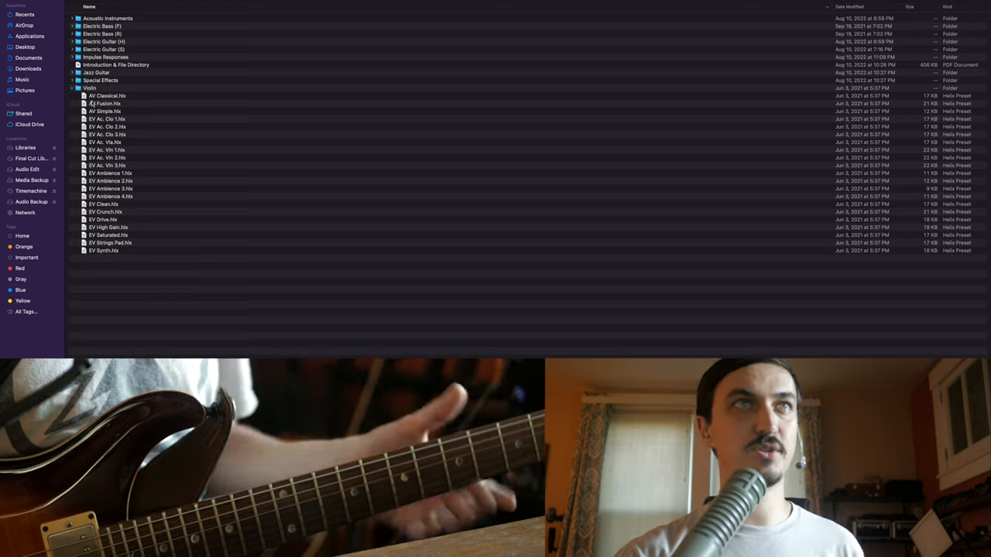
# - Collapse the Violin folder so only the top-level library folders are listed
pyautogui.click(71, 87)
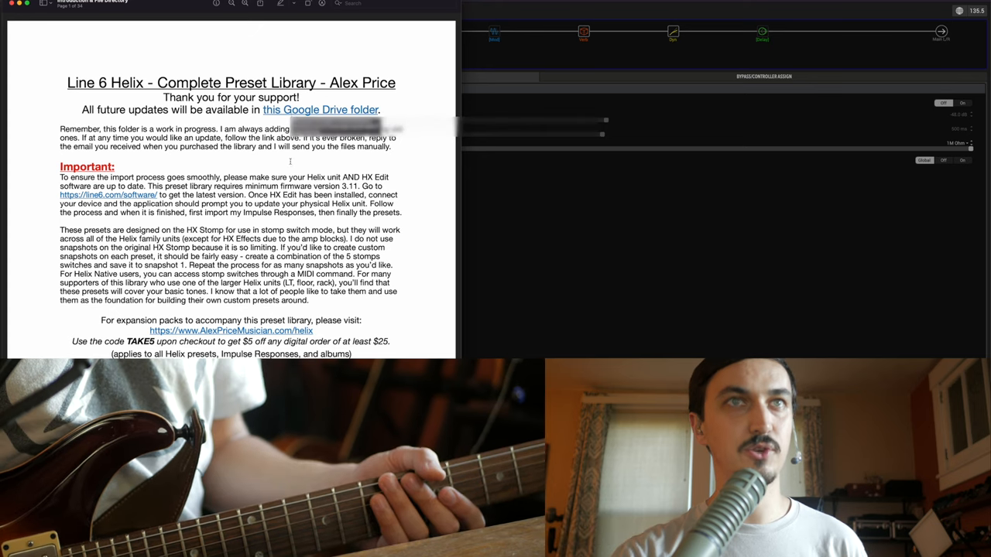
pyautogui.scroll(-3)
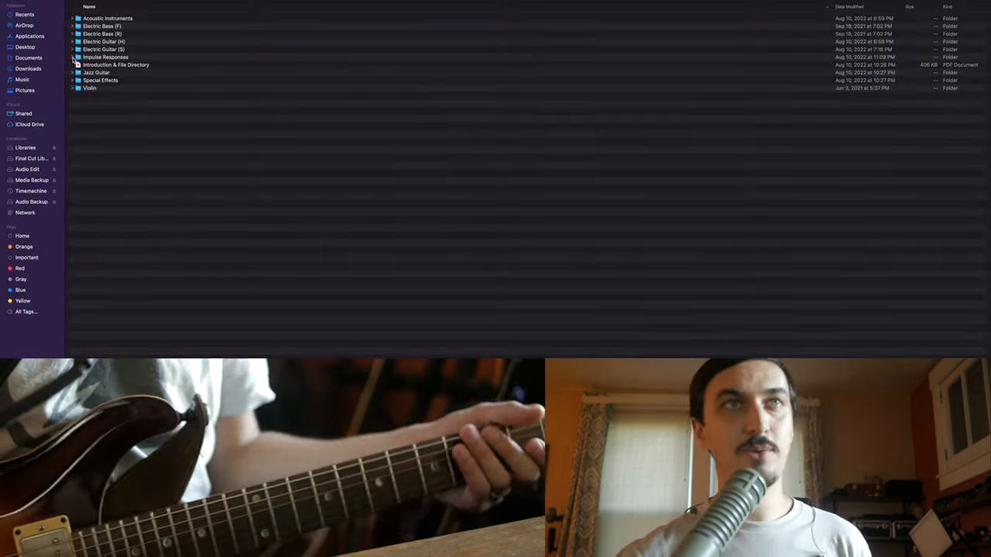
# - Expand Impulse Responses, Mesa V30 IRs and a cabinet folder down to its Single Mics files
pyautogui.click(71, 56)
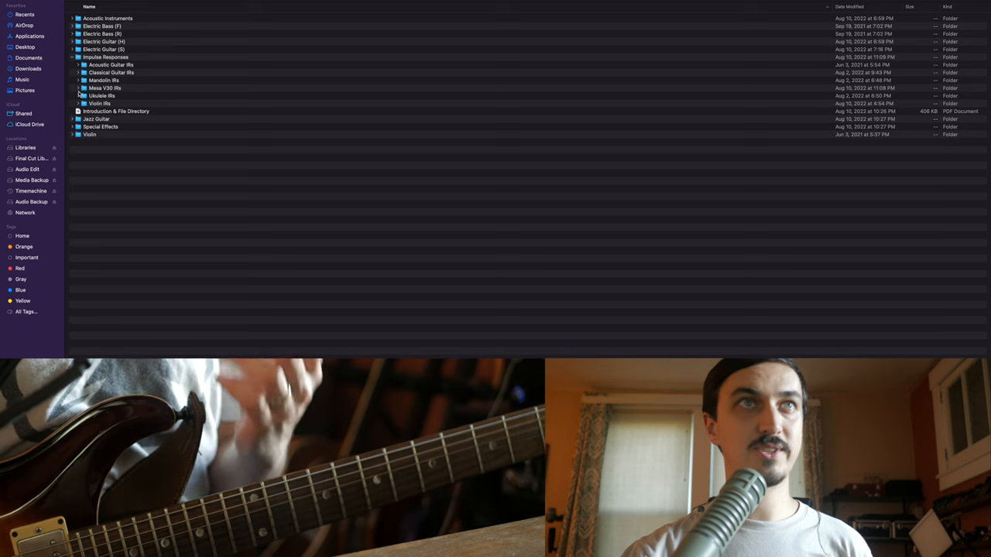
pyautogui.click(78, 87)
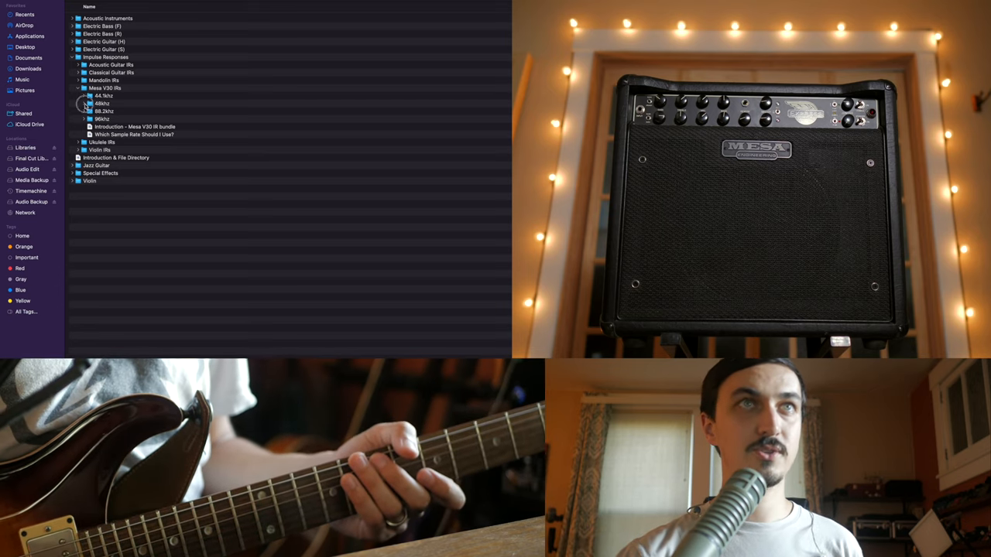
pyautogui.click(83, 103)
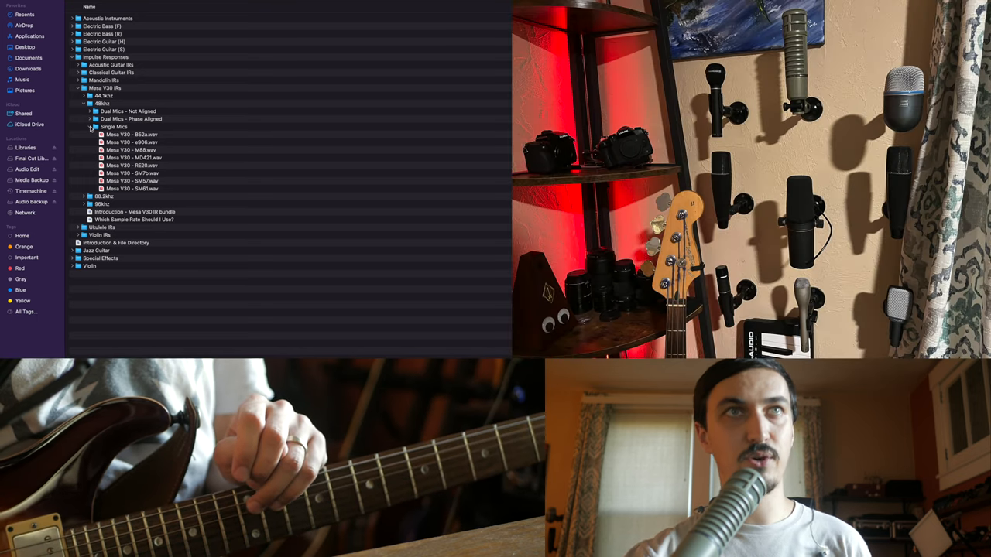
# - Select each Mesa V30 single-mic .wav file in turn, from the first to the last
pyautogui.click(132, 142)
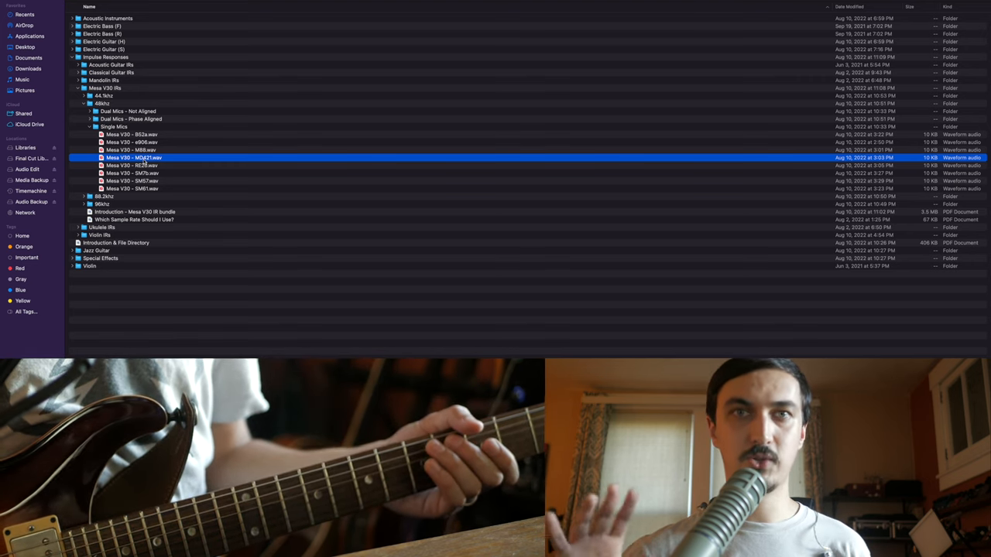
pyautogui.click(131, 133)
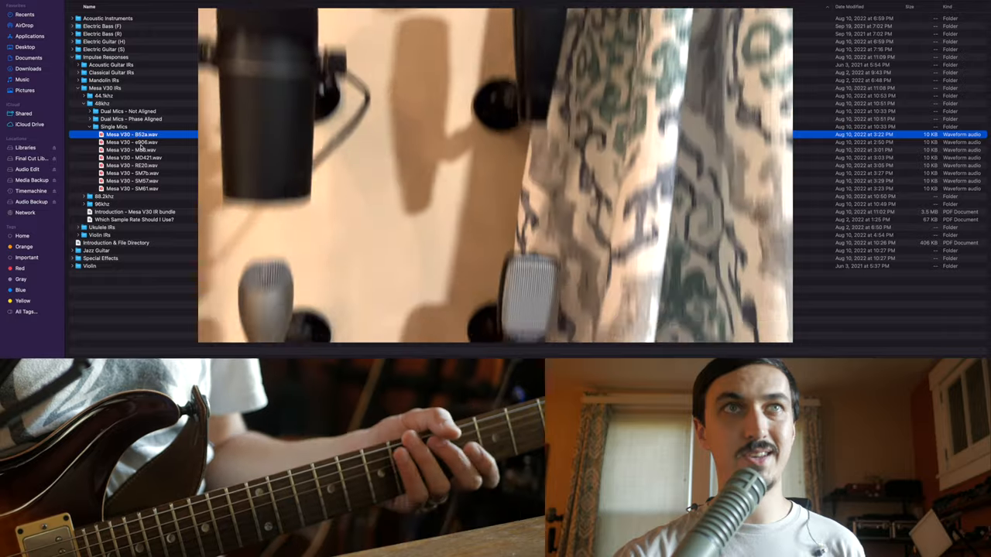
pyautogui.click(132, 143)
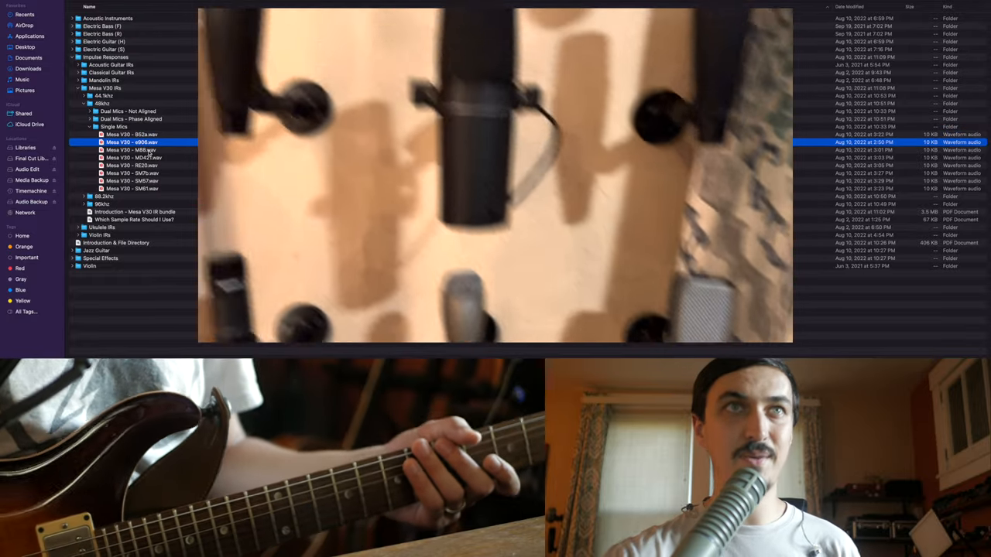
pyautogui.click(130, 148)
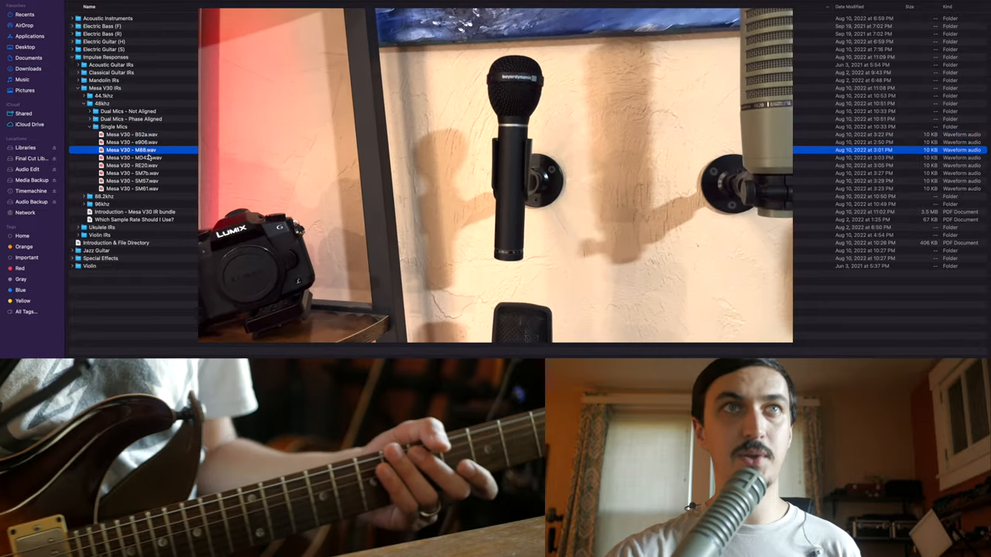
pyautogui.click(131, 158)
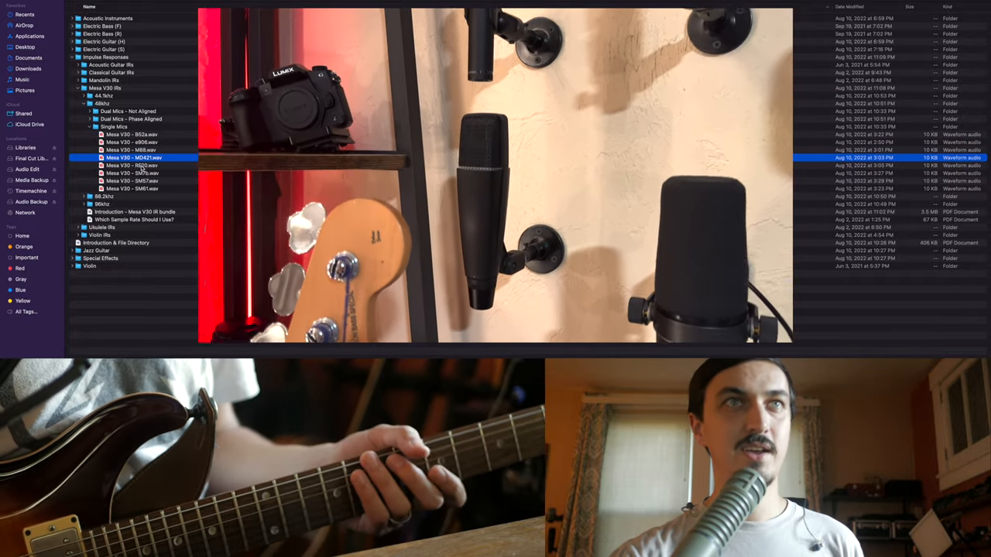
pyautogui.click(130, 164)
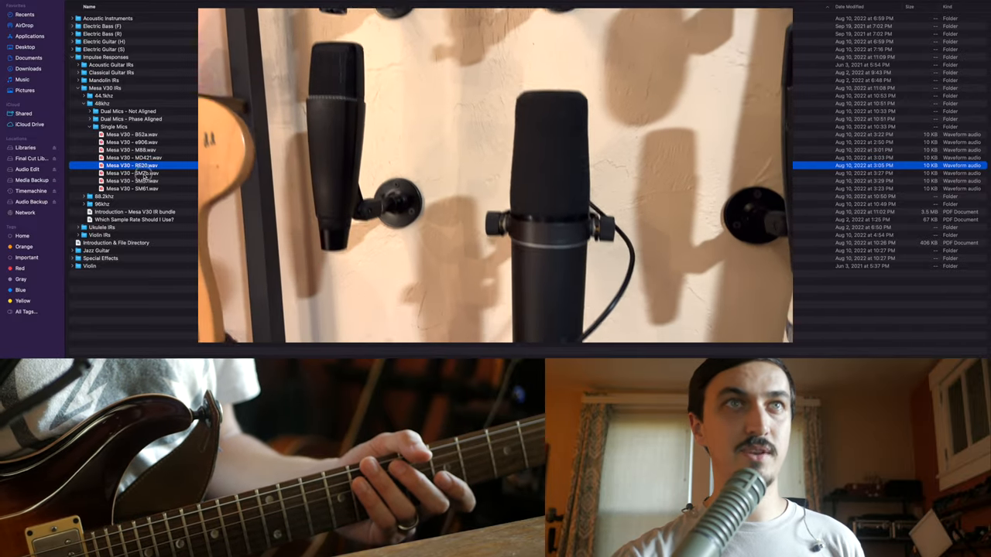
pyautogui.click(131, 181)
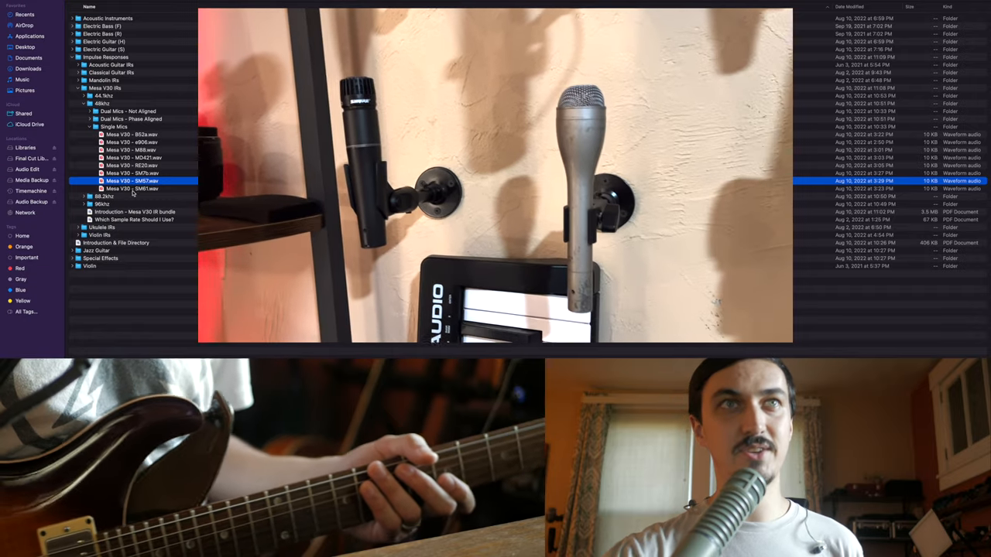
pyautogui.click(132, 189)
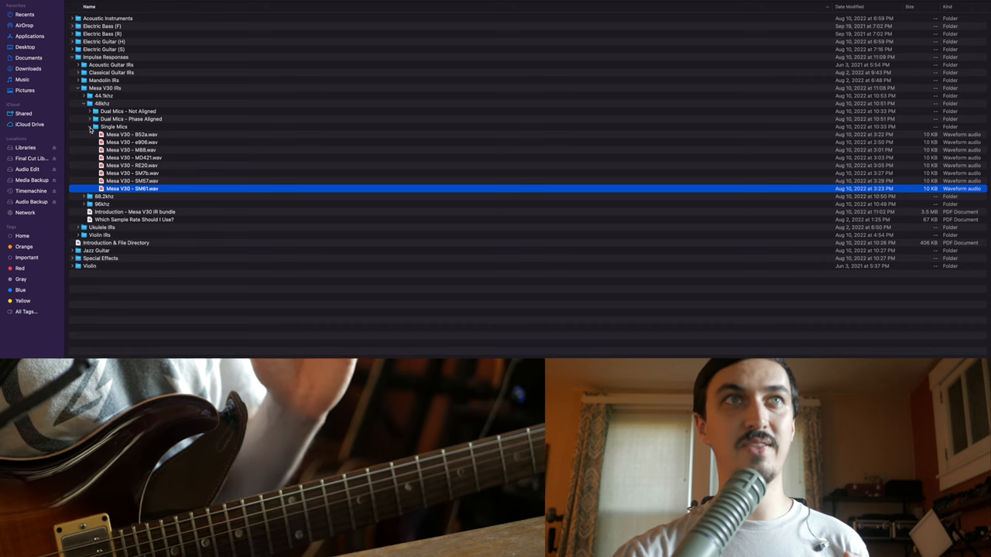
# - Fold away Single Mics, reveal the Dual Mics folders and view the first not-aligned file and the Mesa V30 intro PDF
pyautogui.click(89, 127)
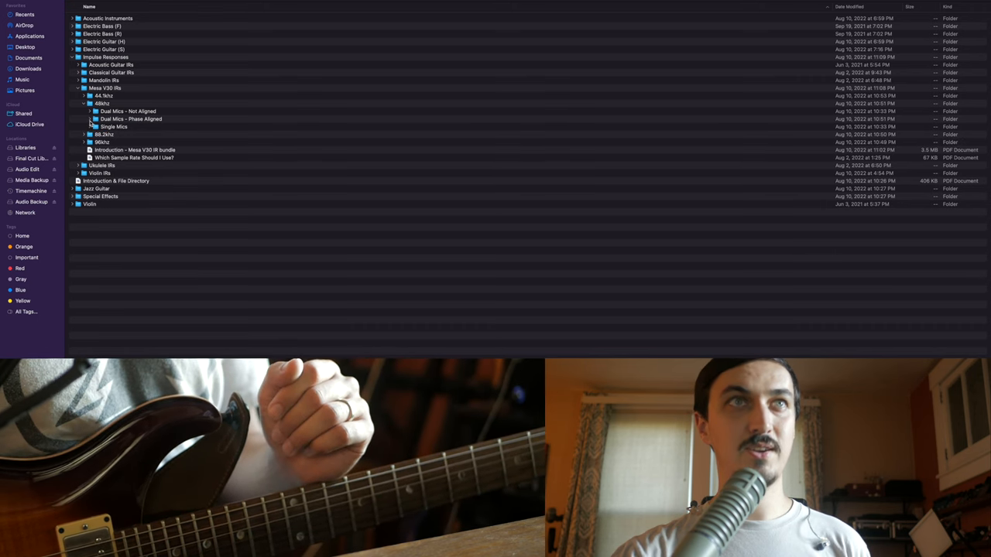
pyautogui.click(90, 112)
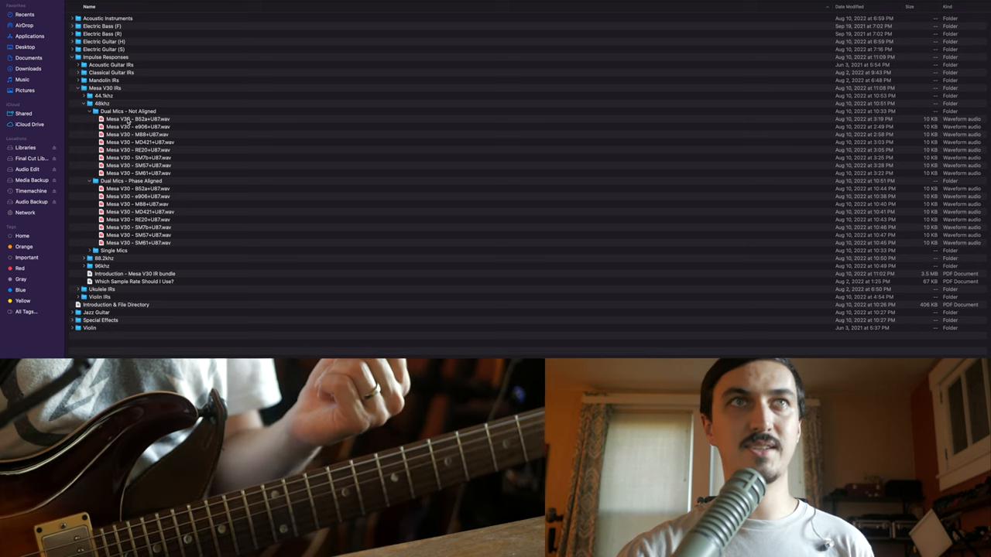
pyautogui.click(138, 118)
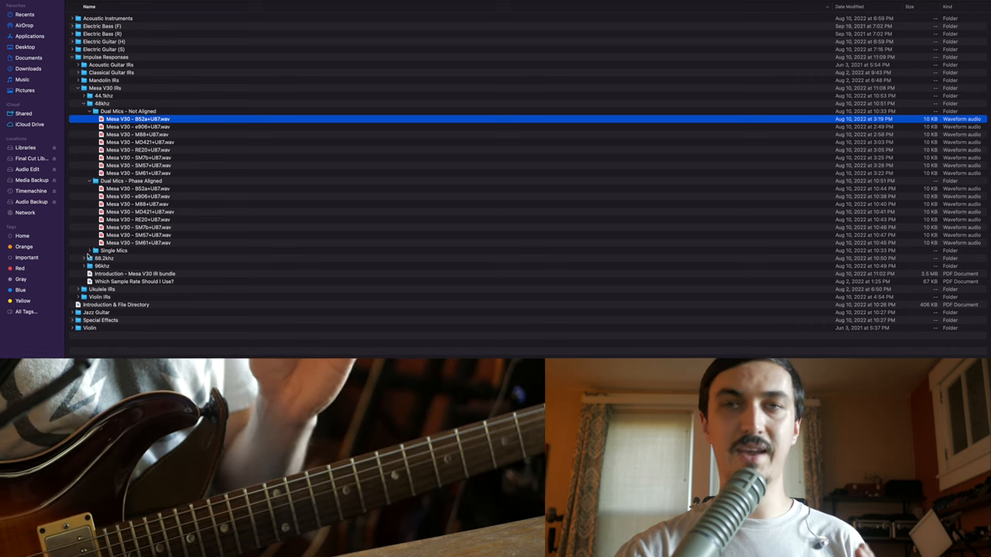
pyautogui.click(90, 251)
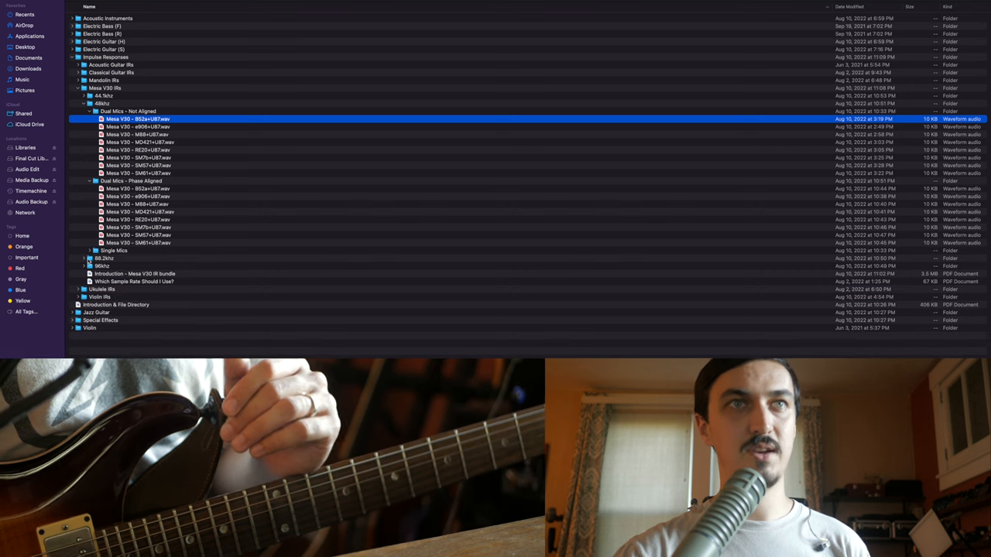
pyautogui.click(133, 273)
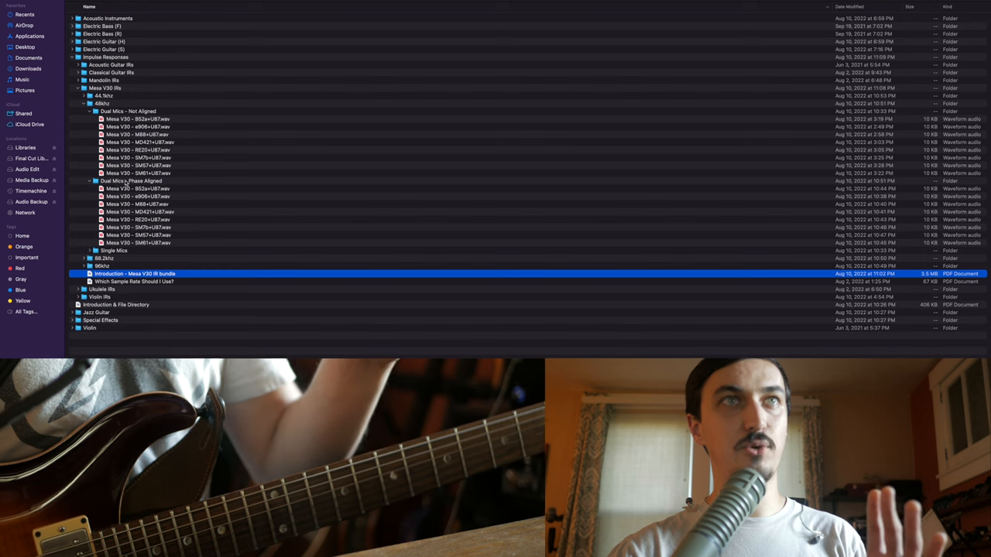
# - Compare the Not Aligned and Phase Aligned dual-mic sets and their first files, then fold Not Aligned away
pyautogui.click(127, 111)
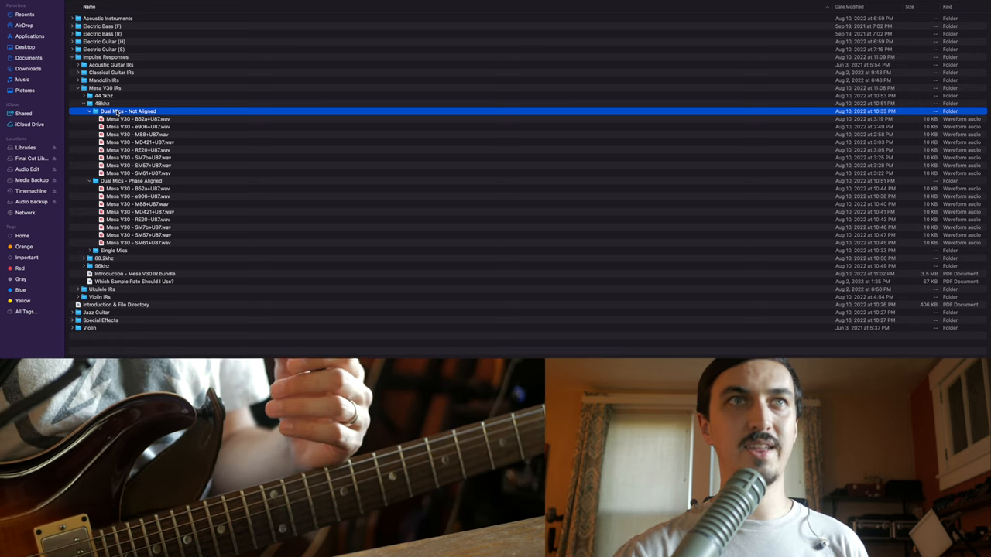
pyautogui.click(131, 179)
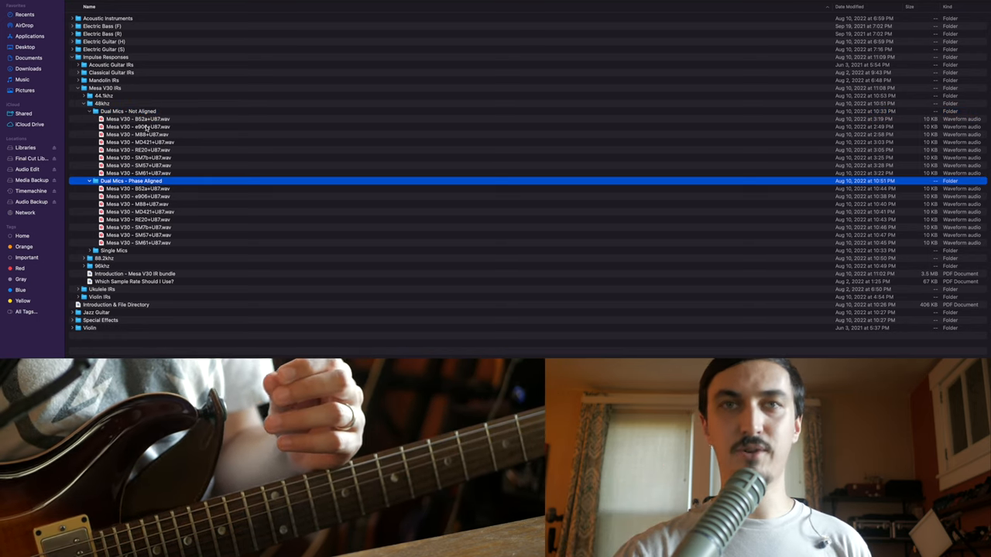
pyautogui.click(127, 112)
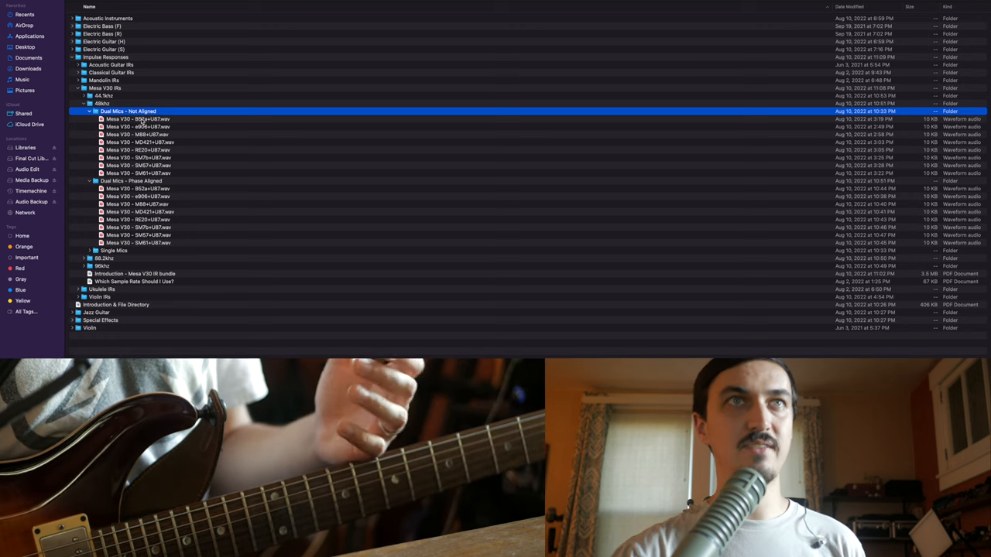
pyautogui.click(138, 117)
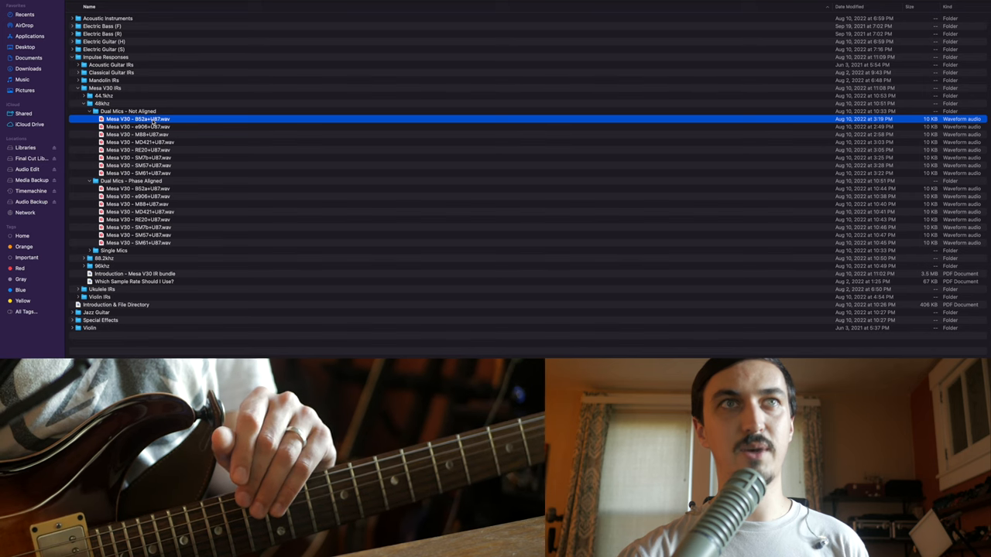
pyautogui.click(137, 173)
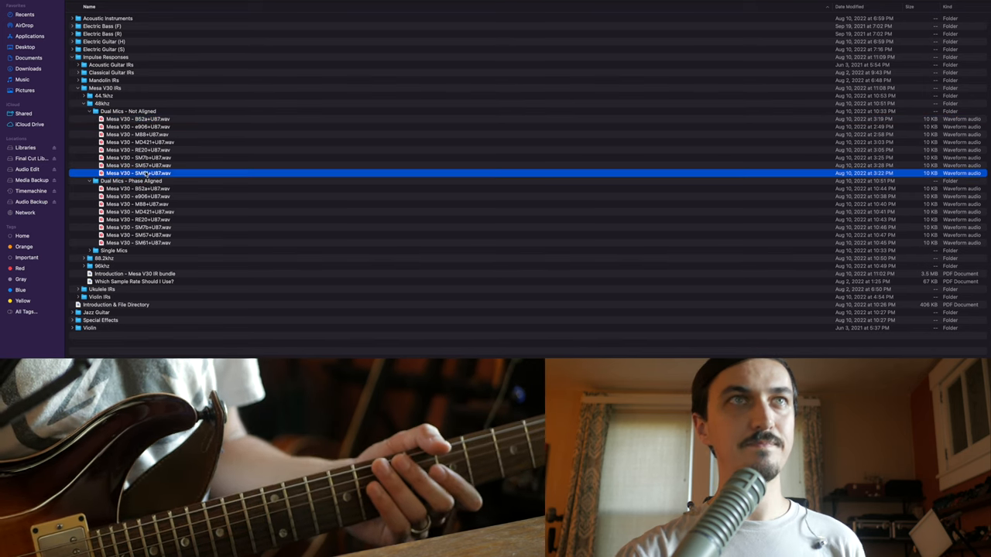
pyautogui.click(84, 111)
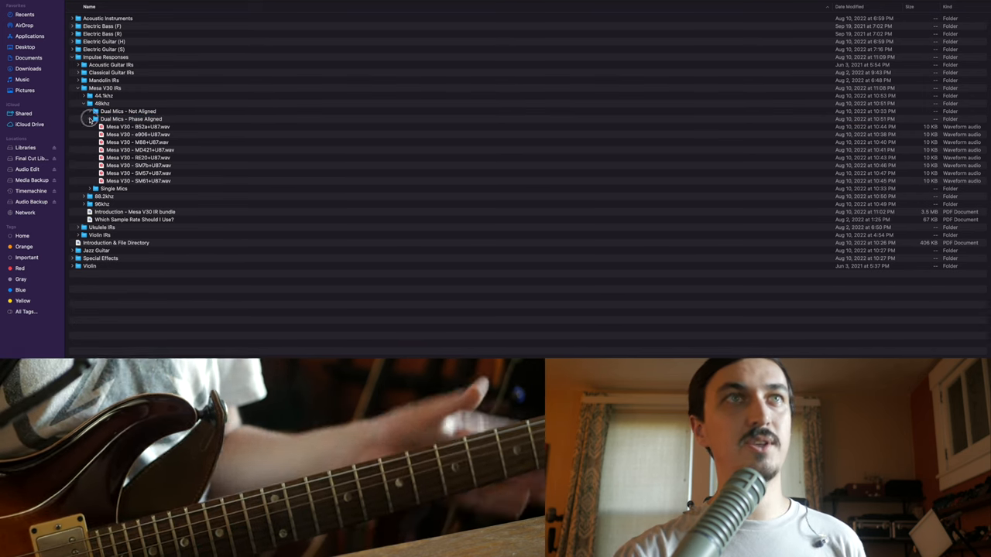
# - Collapse the Phase Aligned and 48kHz folders, view the sample-rate guide PDF, then fold away Mesa V30 IRs
pyautogui.click(89, 111)
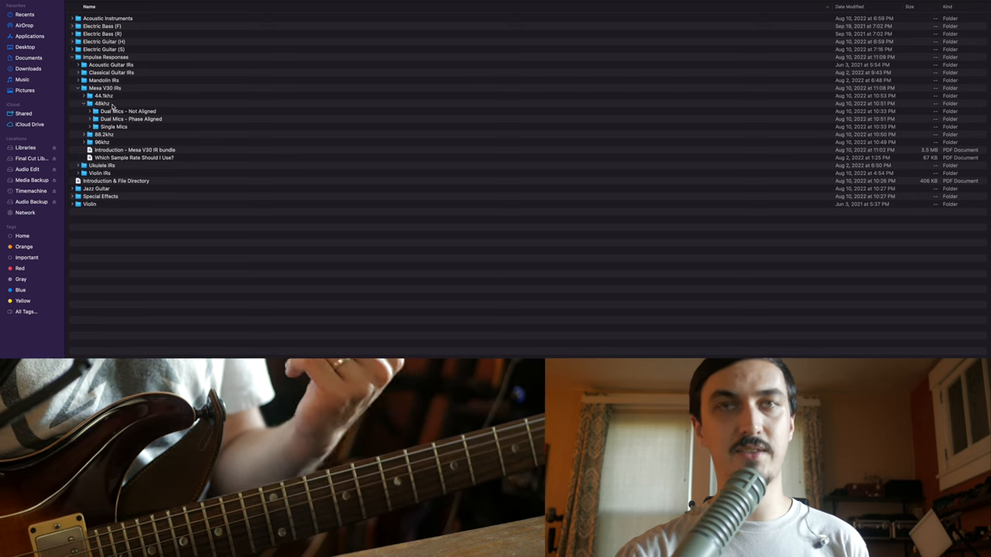
pyautogui.click(102, 102)
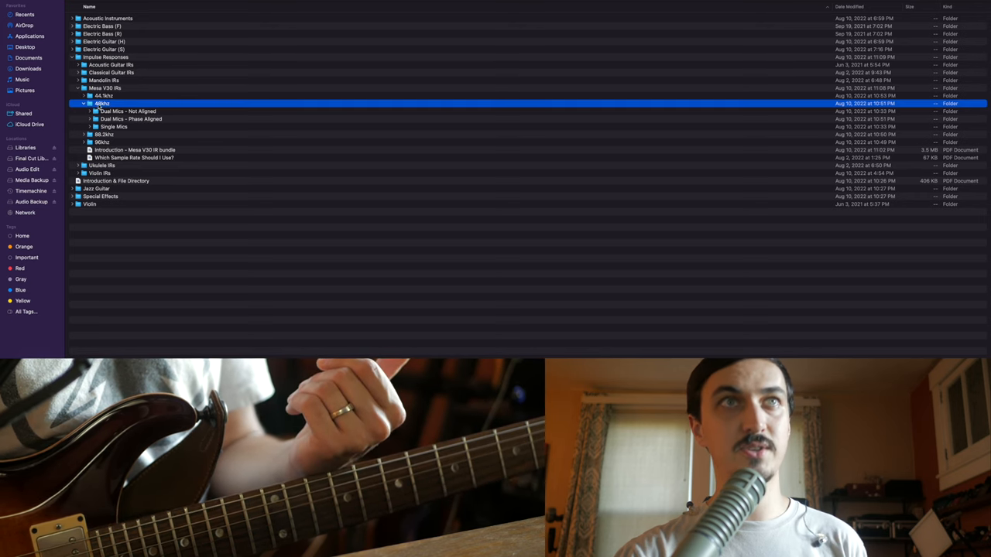
pyautogui.click(83, 102)
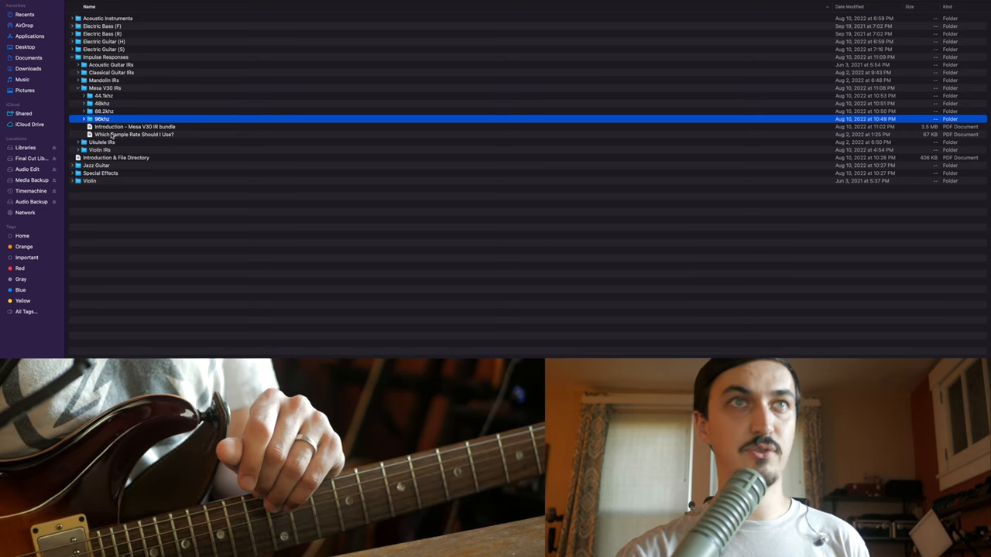
pyautogui.doubleClick(136, 133)
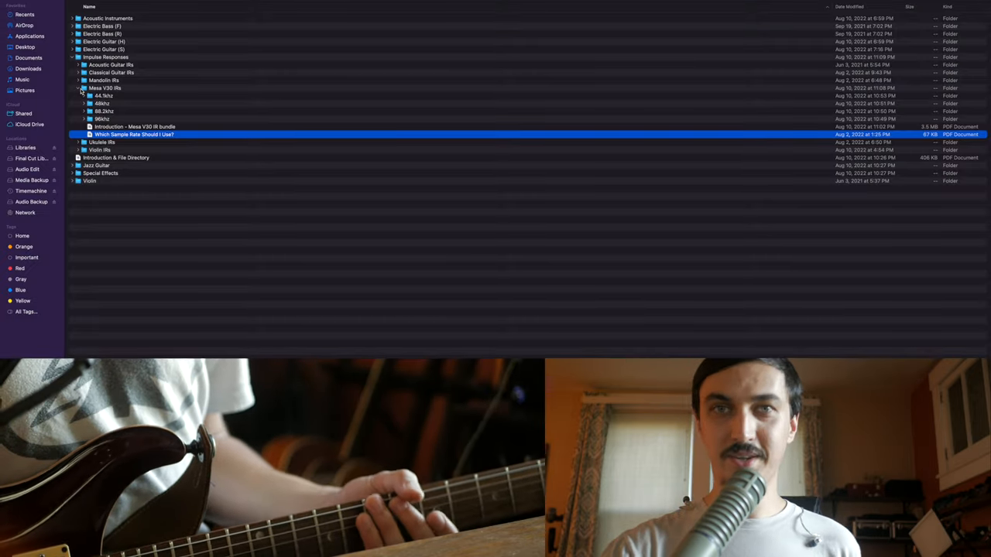
pyautogui.click(78, 87)
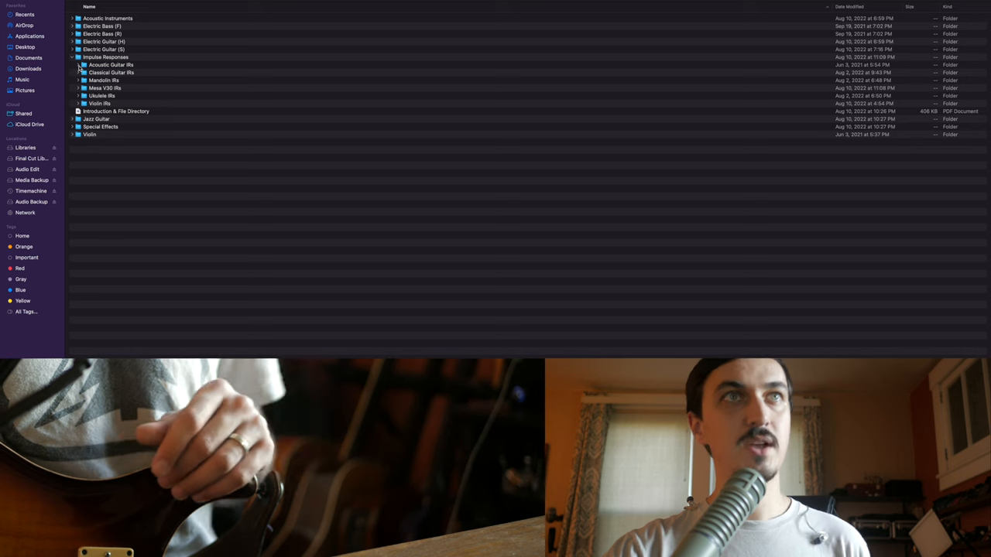
# - Expand Acoustic Guitar IRs and its sample-rate subfolder down to the Body Transducer files
pyautogui.click(82, 65)
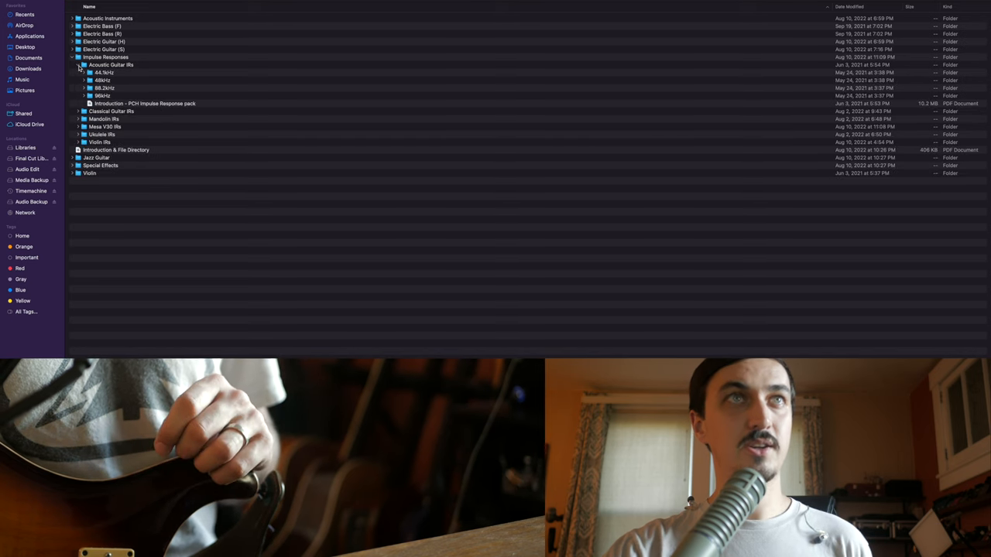
pyautogui.click(84, 65)
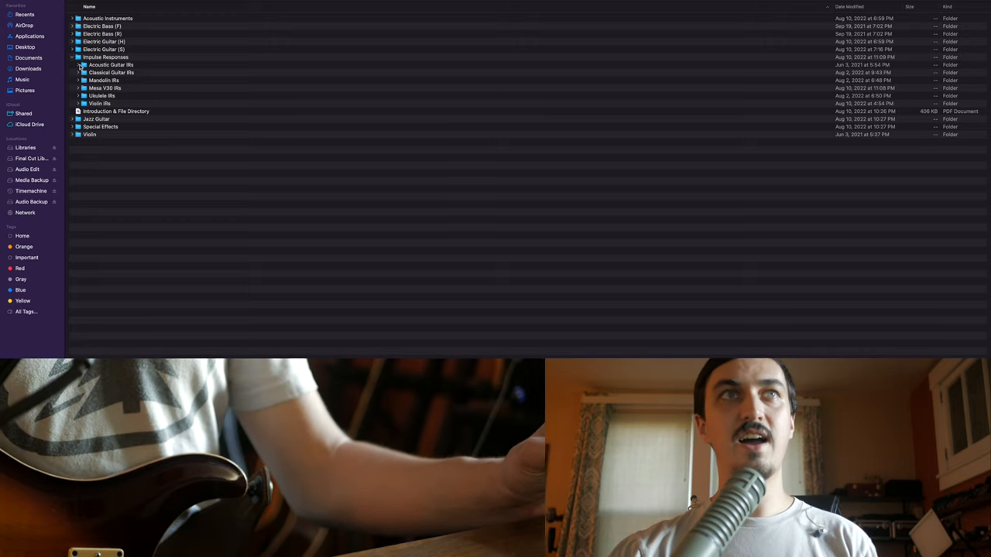
pyautogui.click(78, 65)
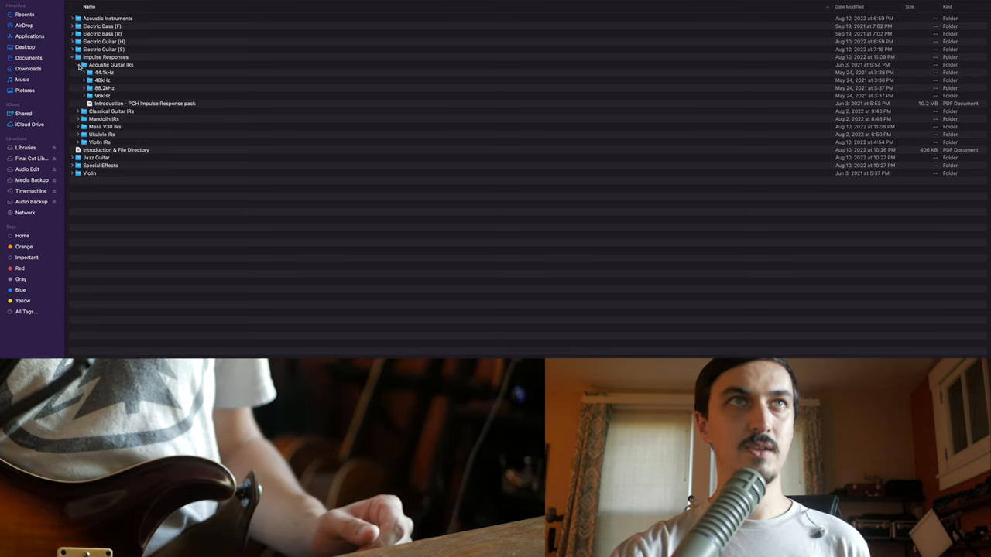
pyautogui.click(83, 80)
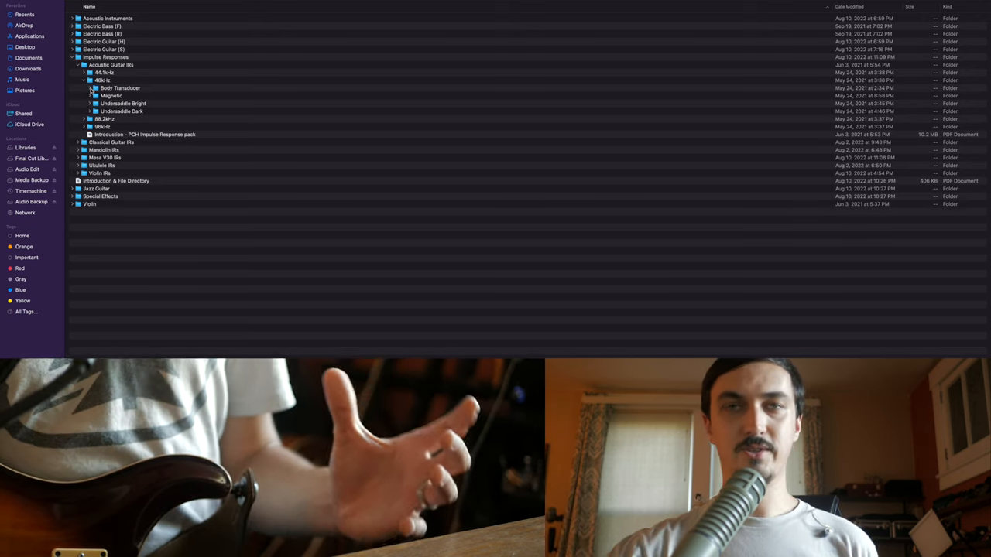
pyautogui.click(96, 87)
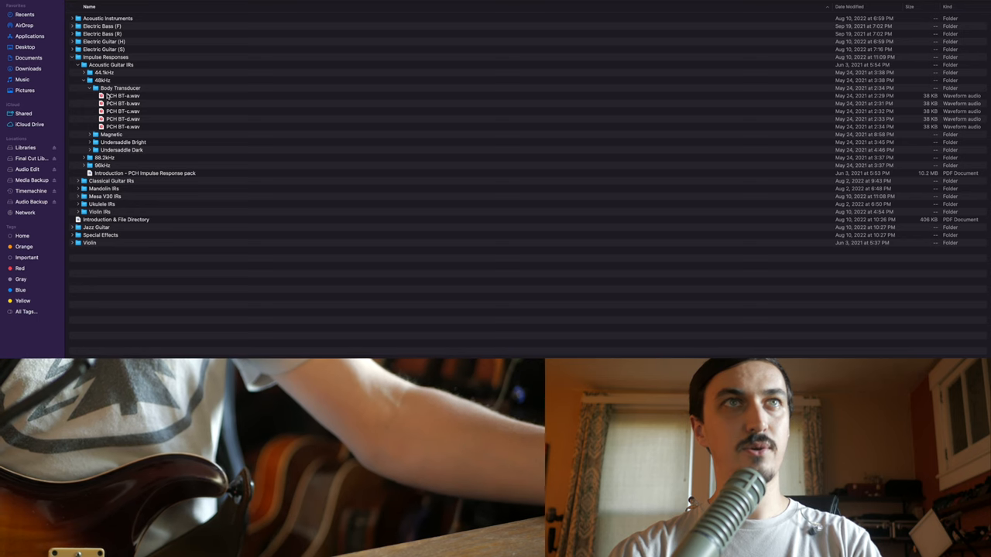
pyautogui.click(118, 87)
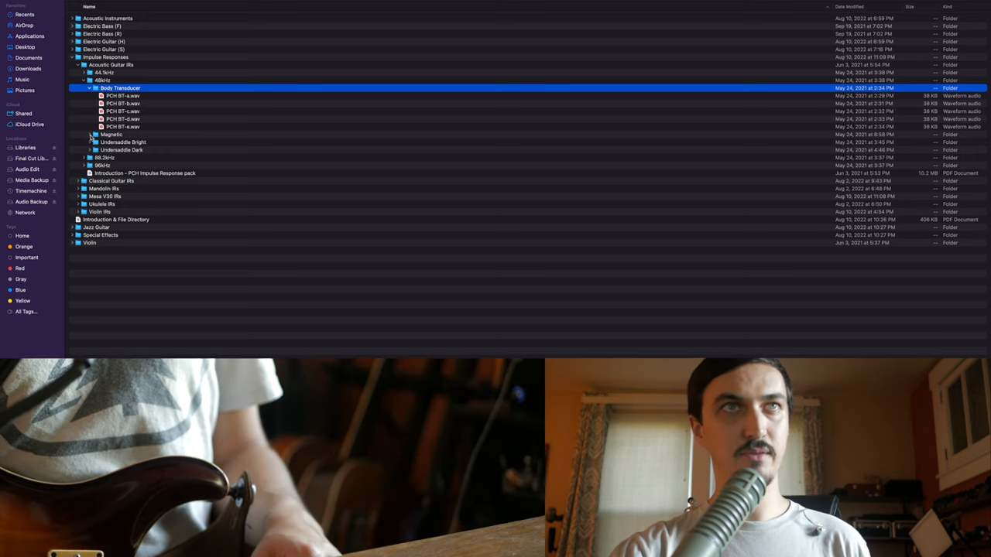
# - Peek into the Magnetic and Underside Dark folders, then fold everything back up to Acoustic Guitar IRs
pyautogui.click(90, 133)
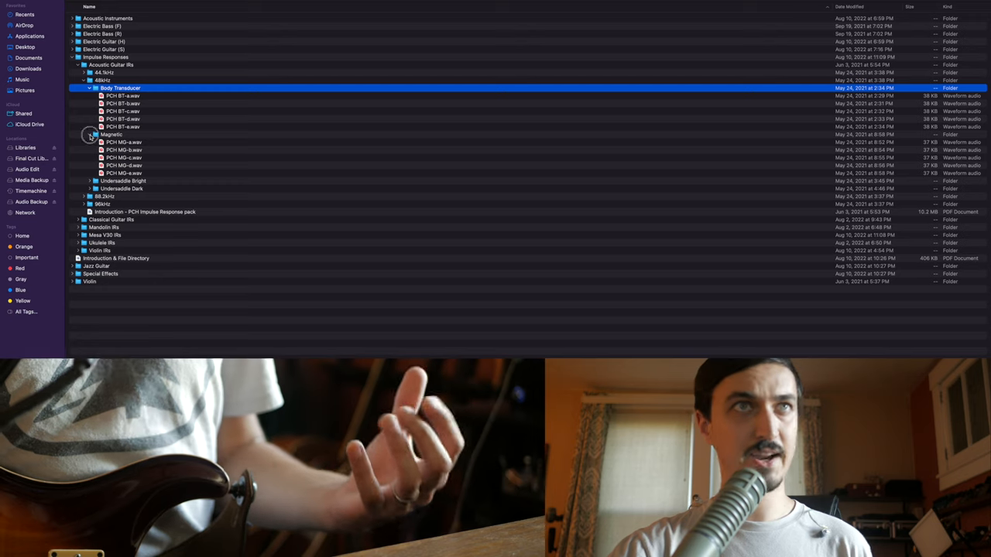
pyautogui.click(90, 133)
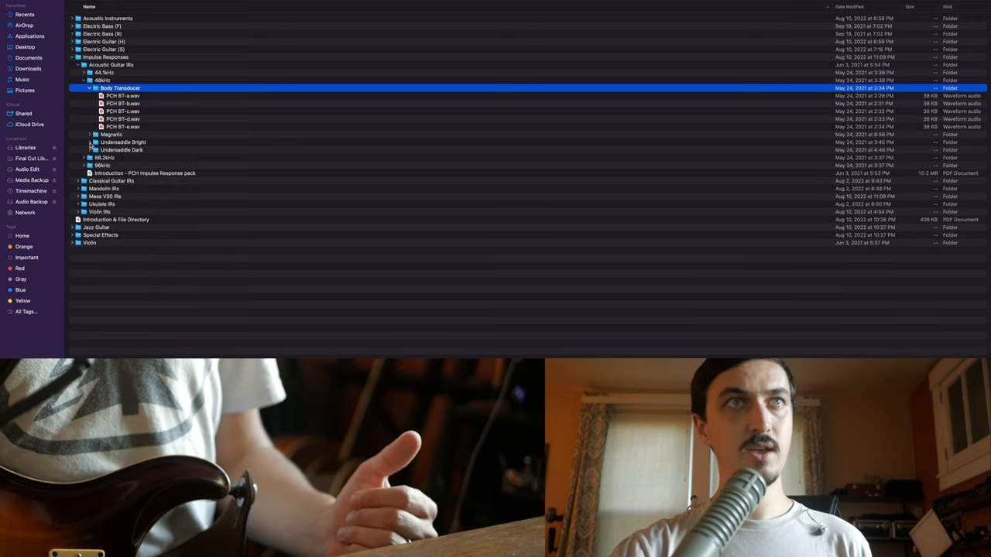
pyautogui.click(90, 149)
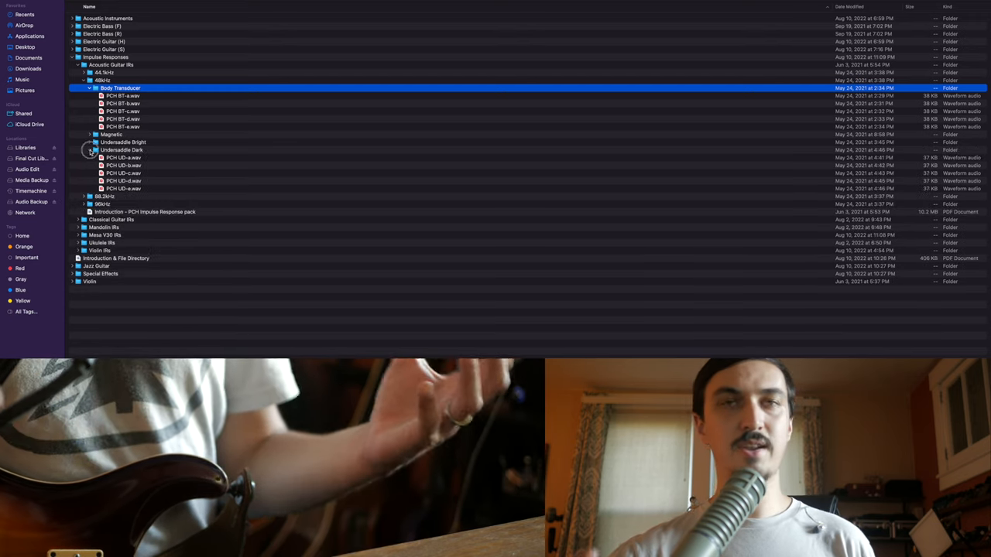
pyautogui.click(90, 149)
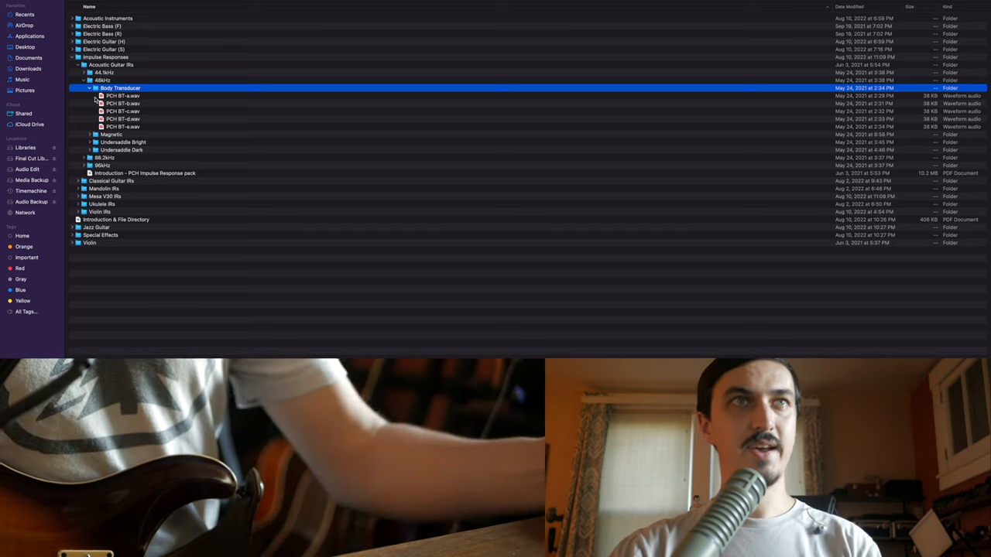
pyautogui.click(90, 87)
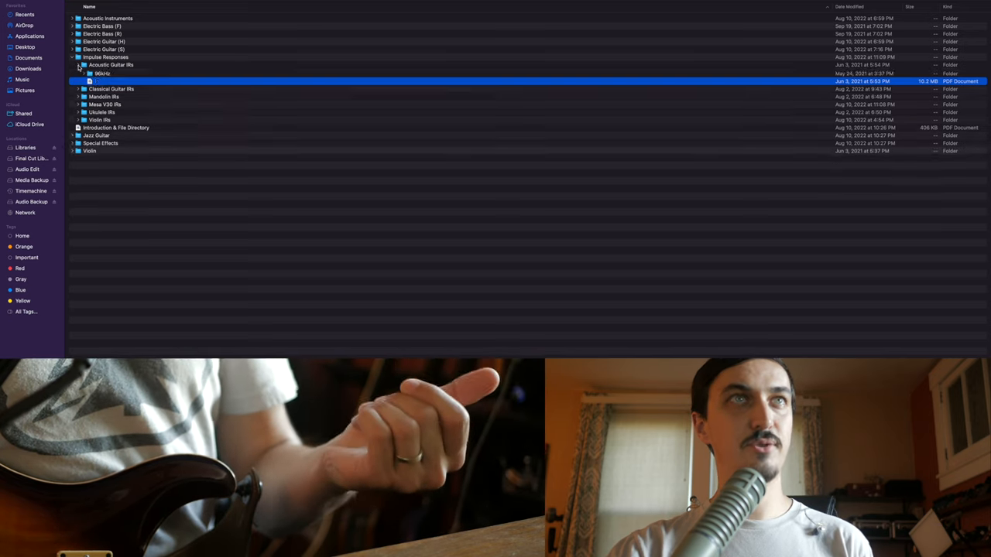
pyautogui.click(77, 65)
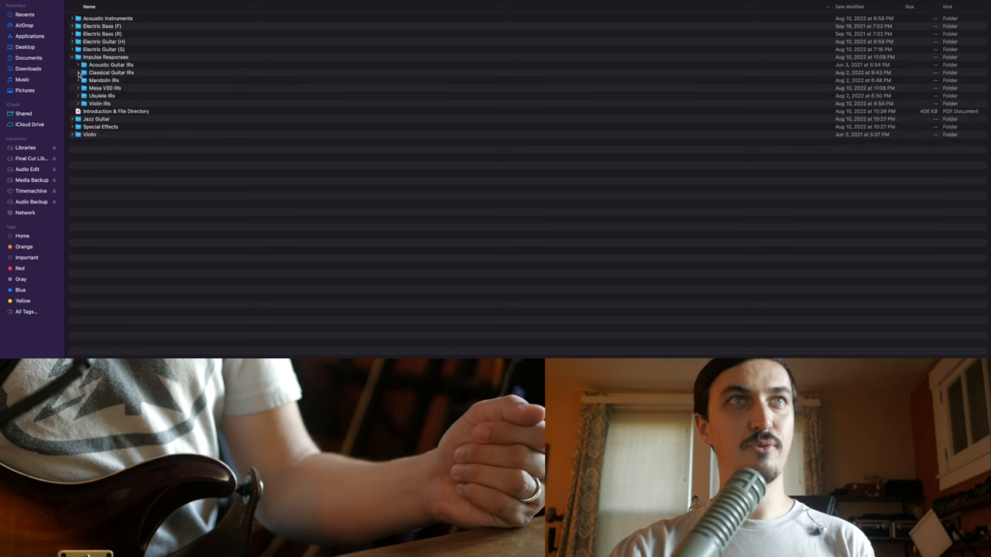
# - Expand and collapse Violin IRs to see its wave files, then expand the Acoustic Instruments preset folder
pyautogui.click(83, 96)
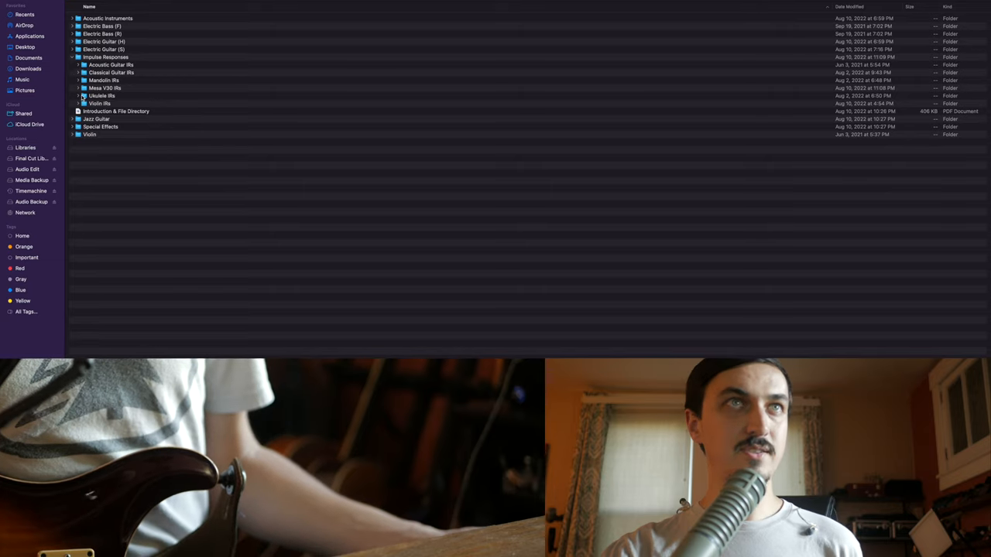
pyautogui.click(77, 102)
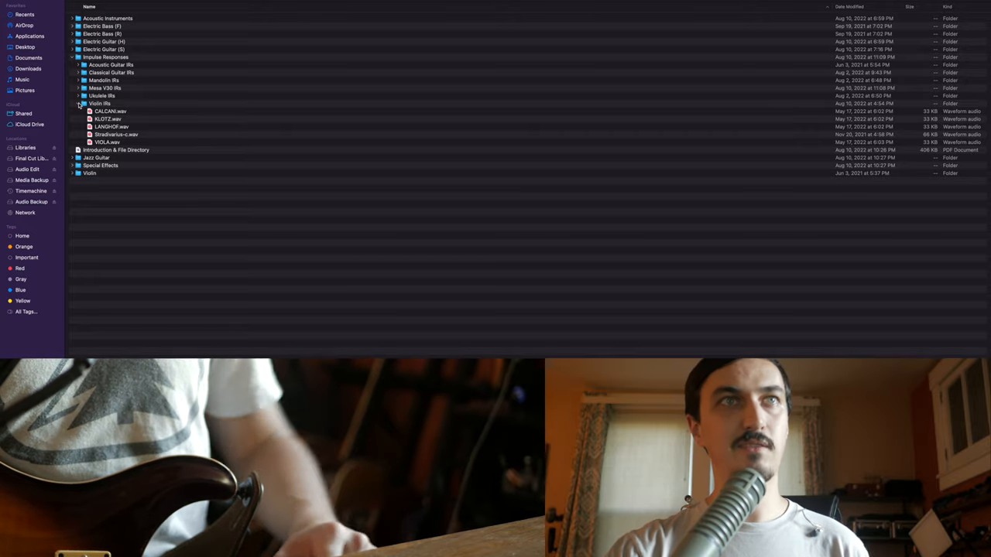
pyautogui.click(84, 103)
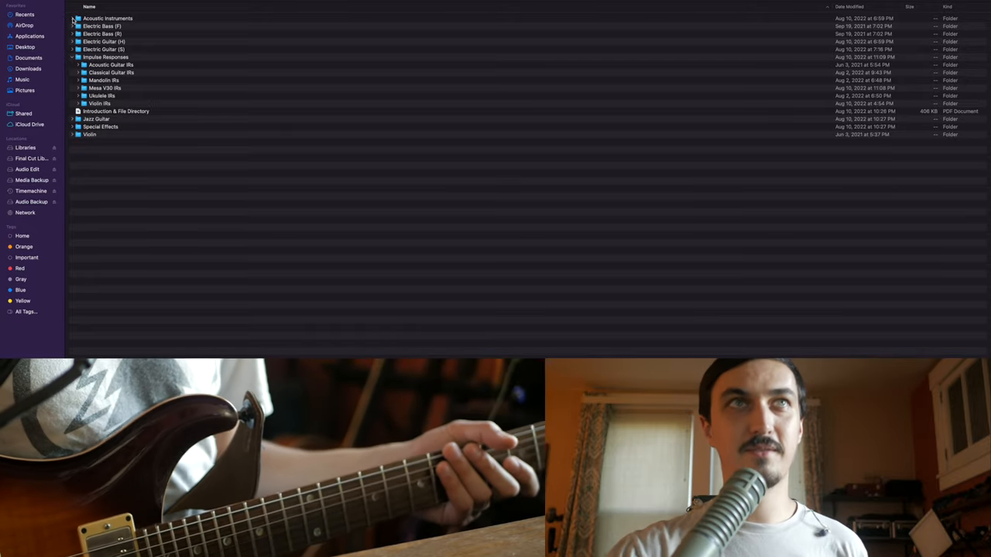
pyautogui.click(71, 18)
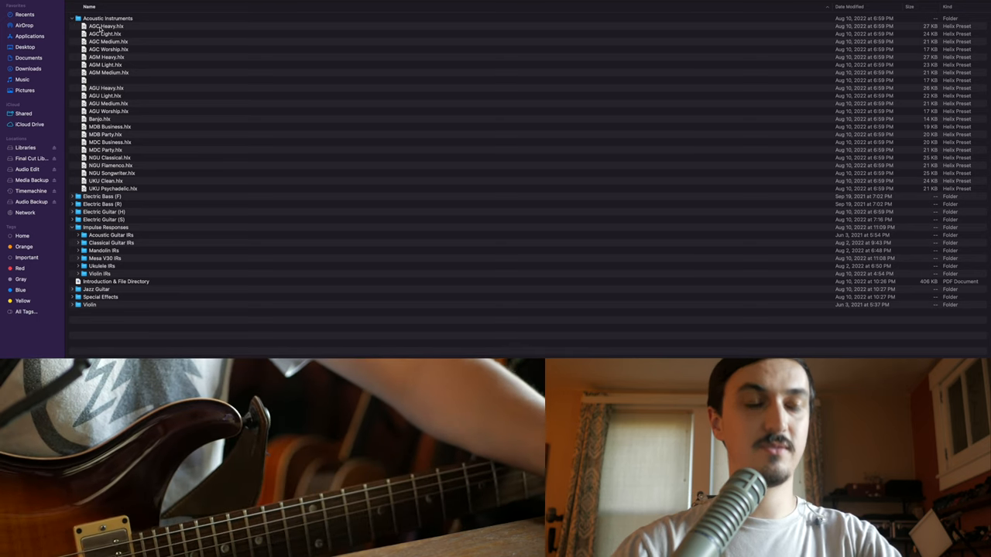
# - Select the first acoustic presets singly and a group of four related ones
pyautogui.click(105, 25)
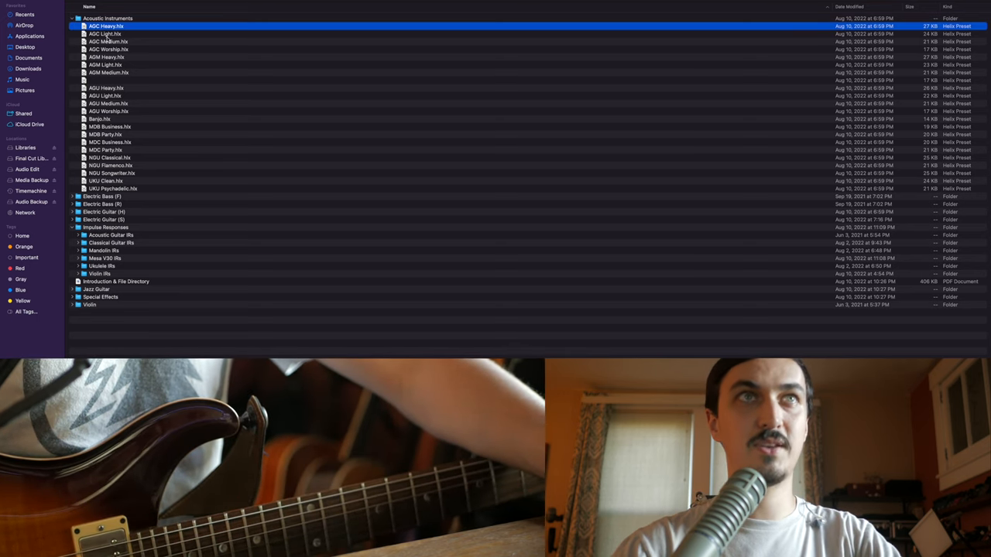
pyautogui.click(105, 56)
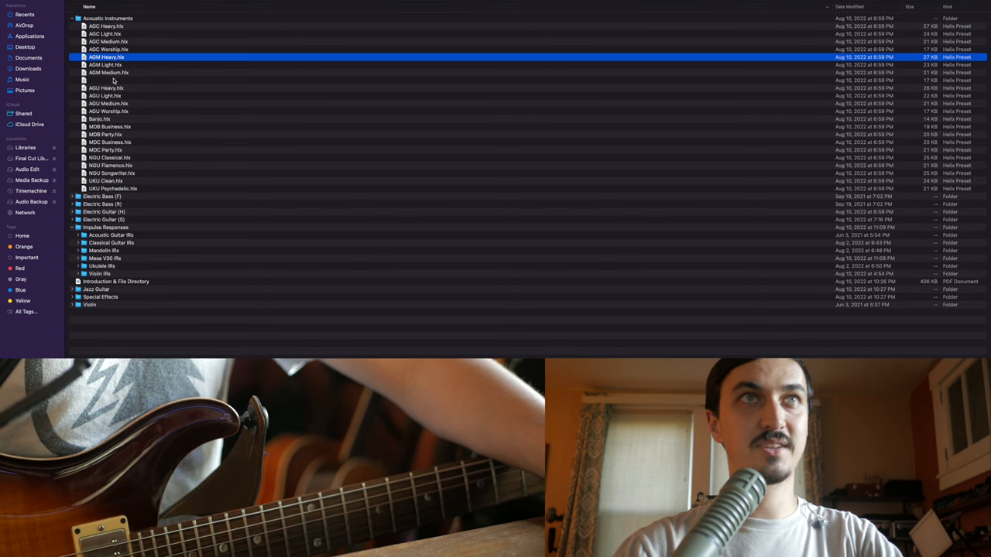
pyautogui.click(108, 80)
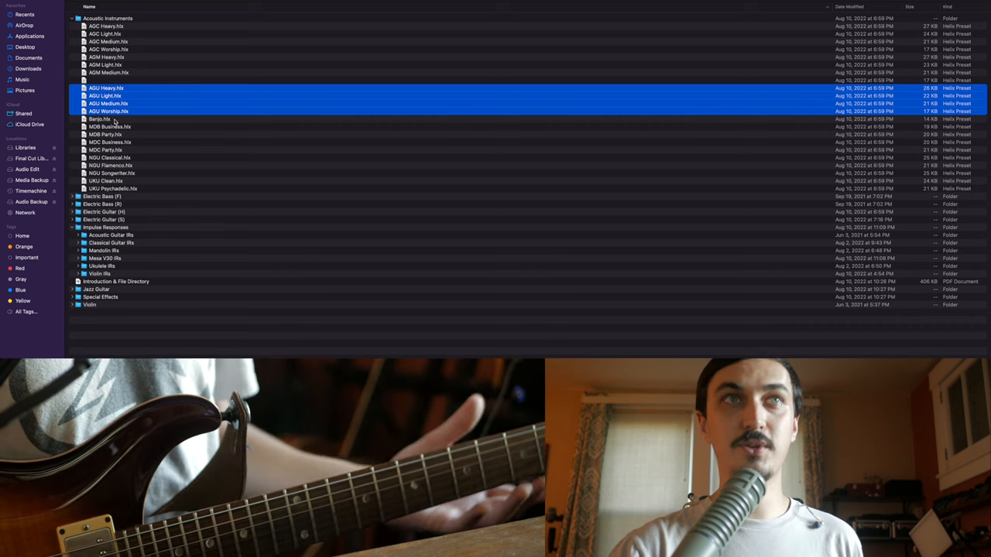
pyautogui.click(99, 118)
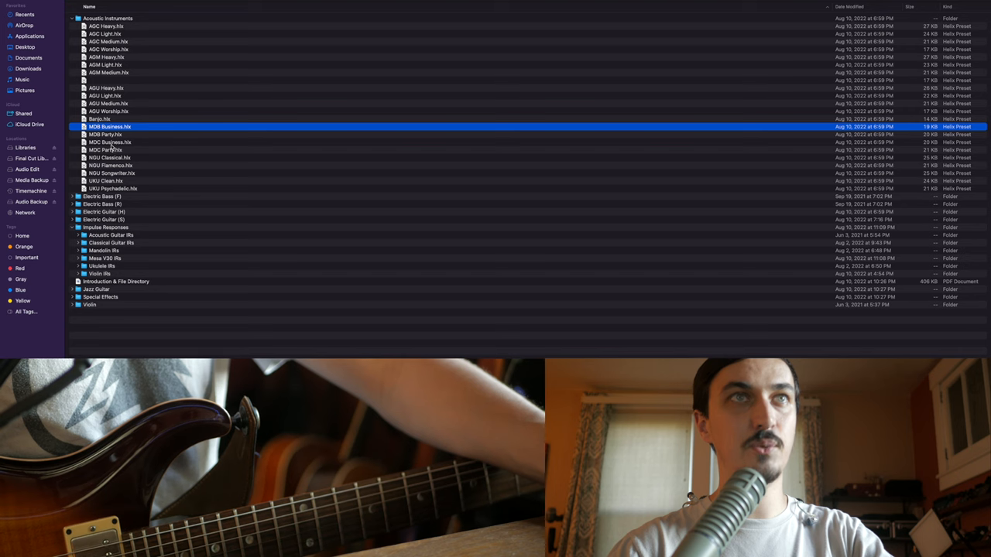
# - Select the remaining related preset groups down to the last two, then collapse Acoustic Instruments
pyautogui.click(105, 149)
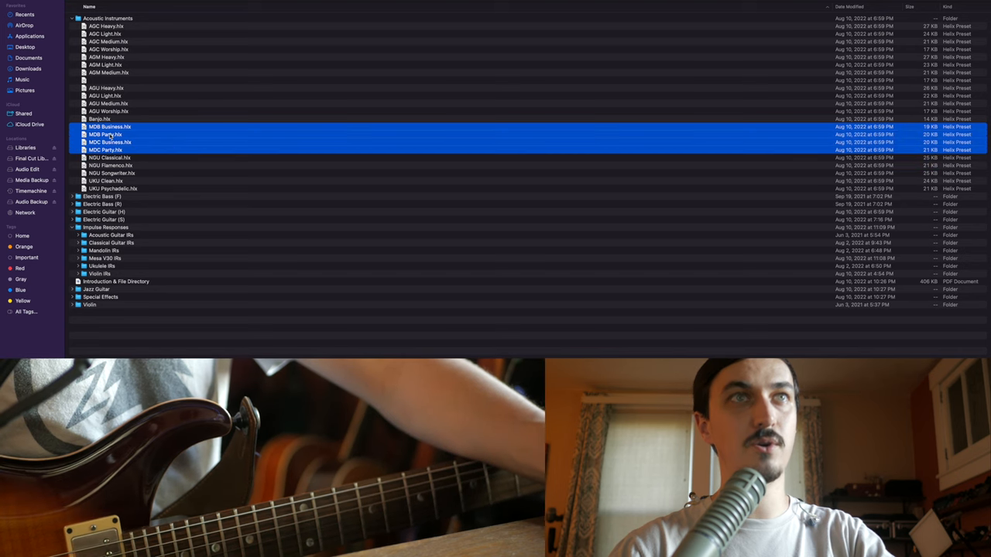
pyautogui.click(110, 143)
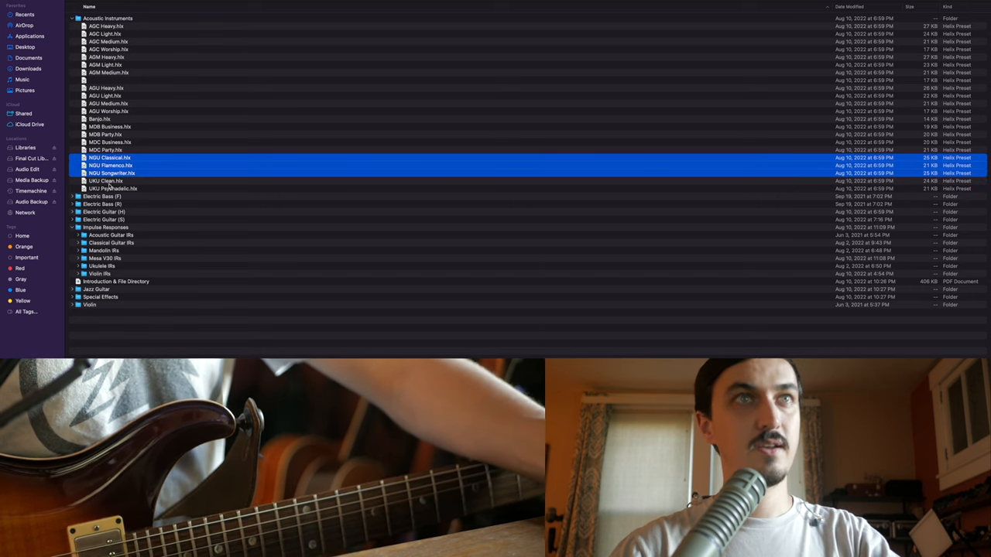
pyautogui.click(112, 184)
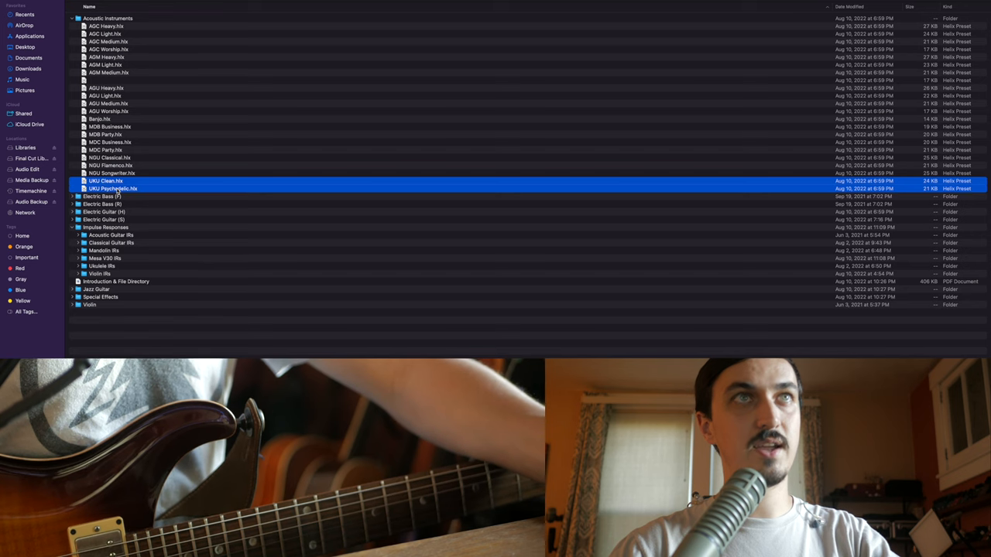
pyautogui.click(72, 19)
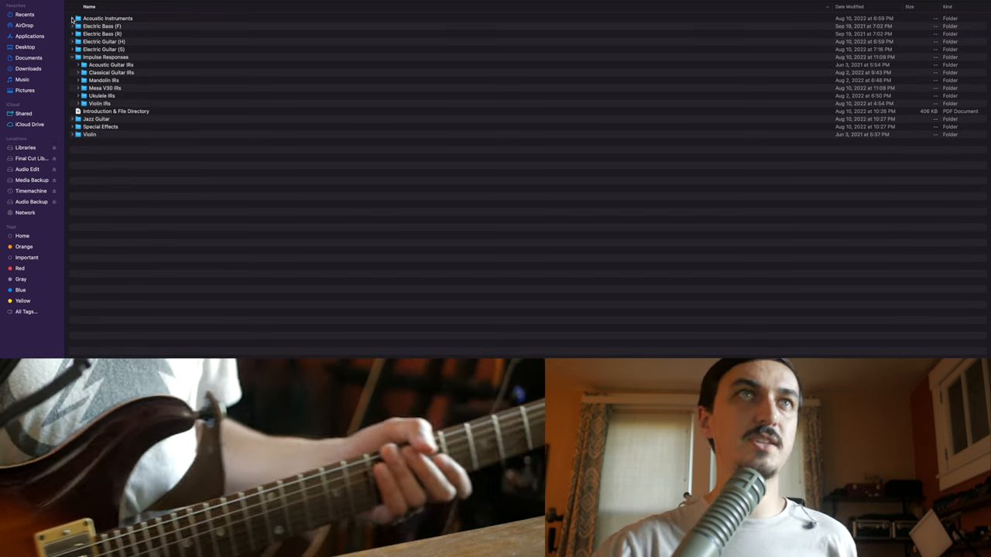
# - Expand the first Electric Bass folder, view its first preset, and fold it away again
pyautogui.click(71, 25)
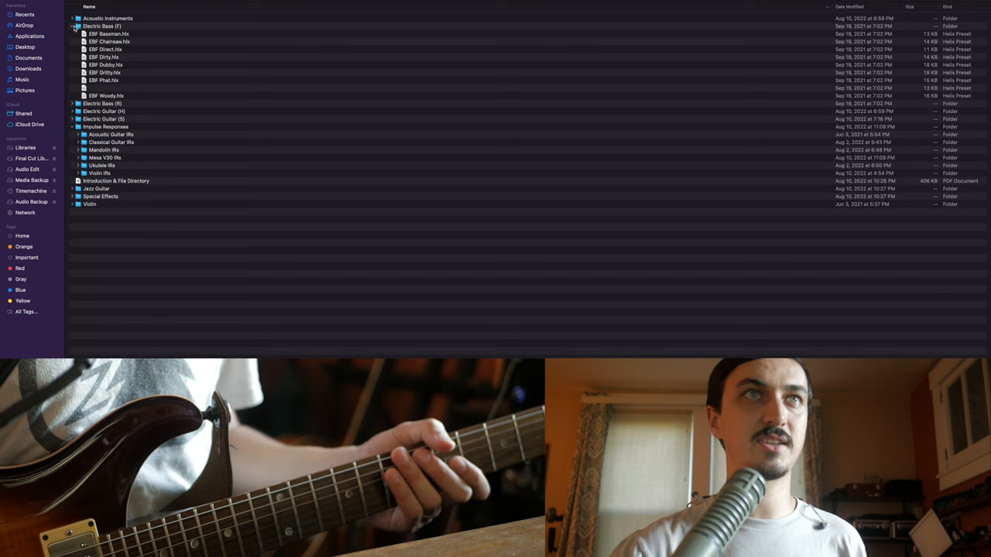
pyautogui.click(105, 86)
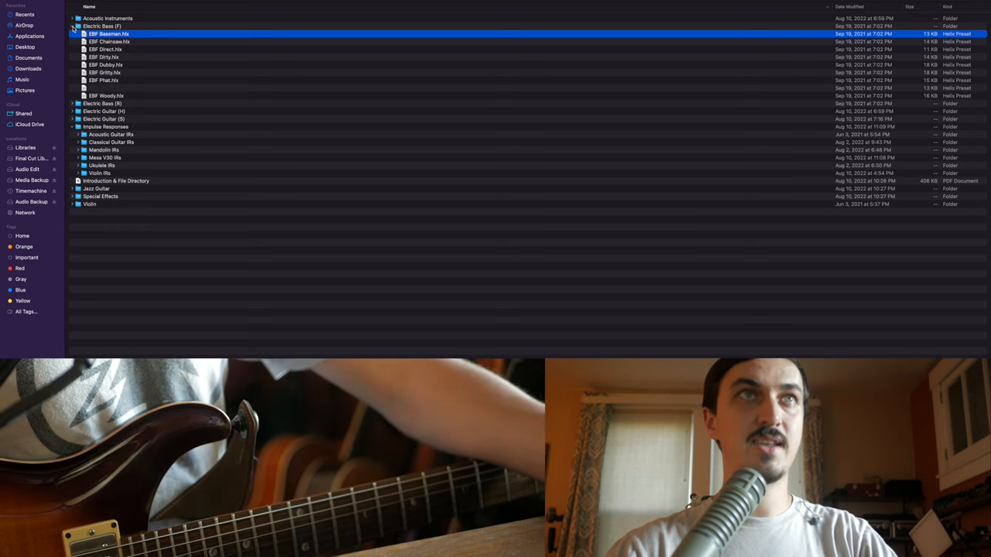
pyautogui.click(71, 25)
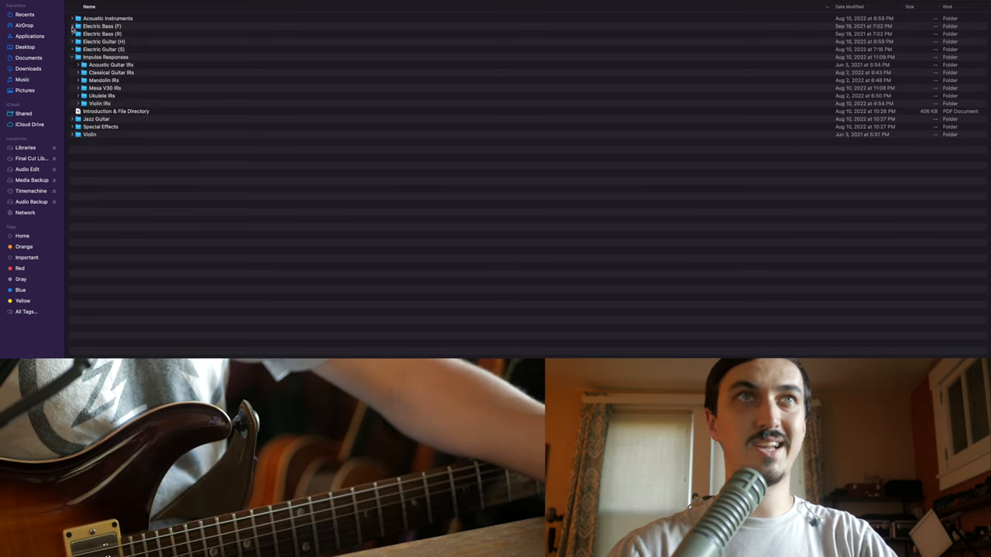
pyautogui.click(71, 34)
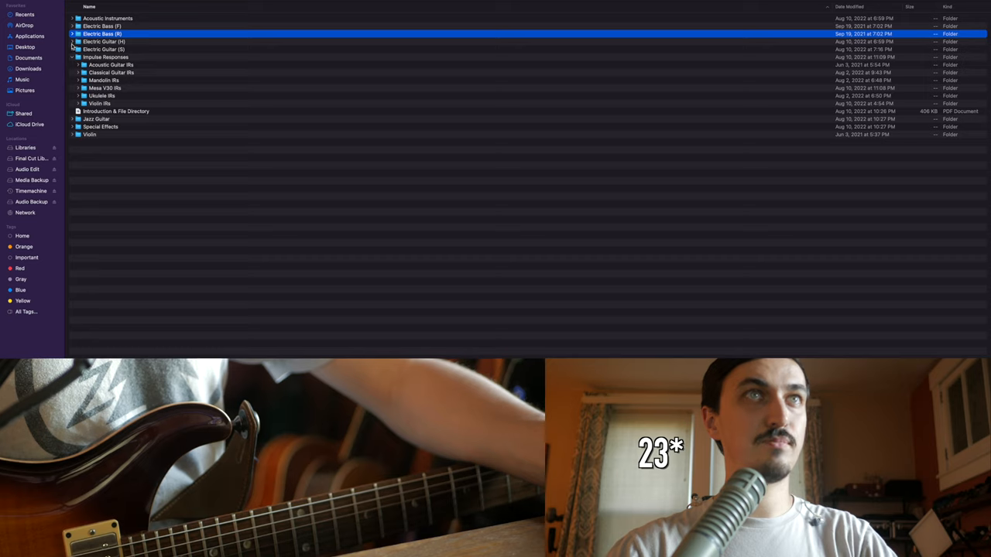
# - Expand each Electric Guitar preset folder in turn, picking a preset, and fold them back up
pyautogui.click(73, 40)
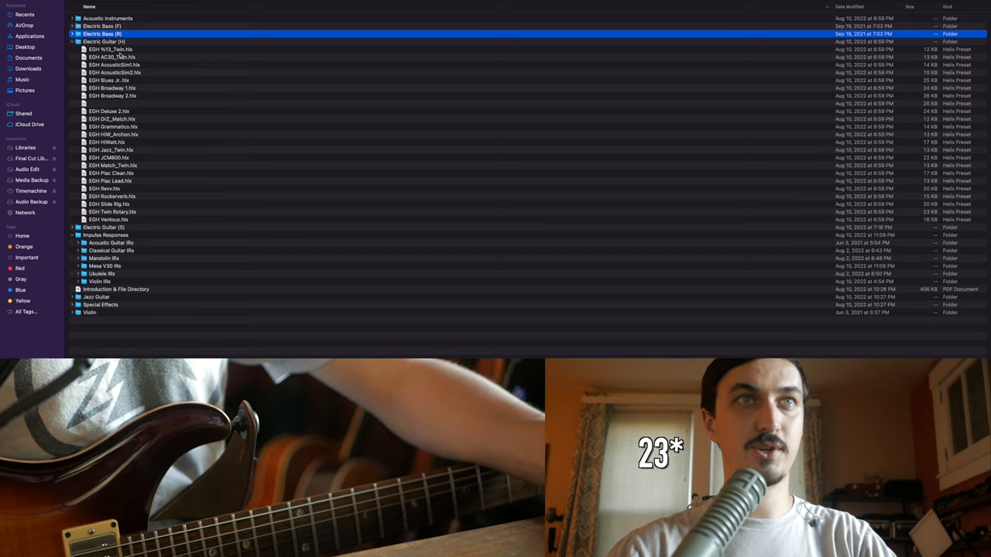
pyautogui.click(109, 220)
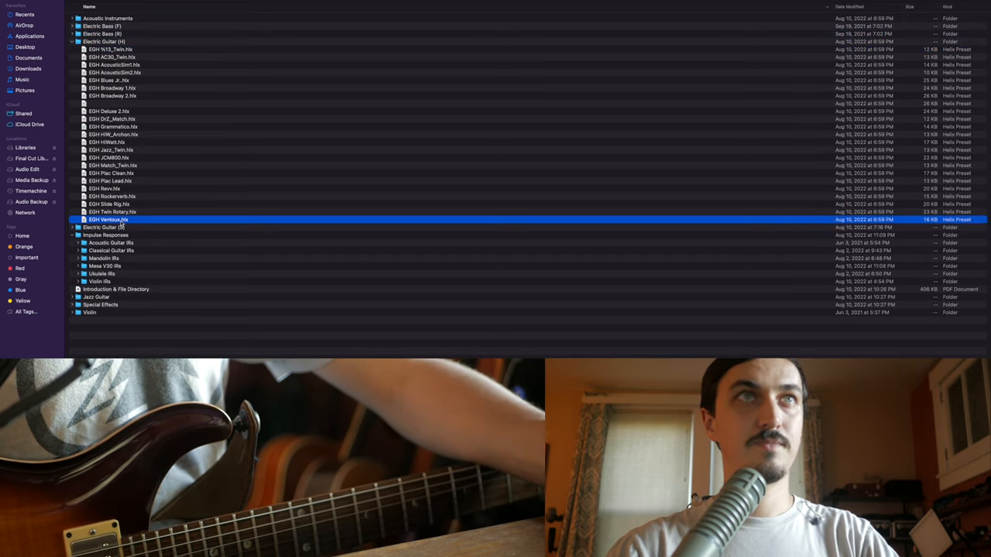
pyautogui.click(71, 40)
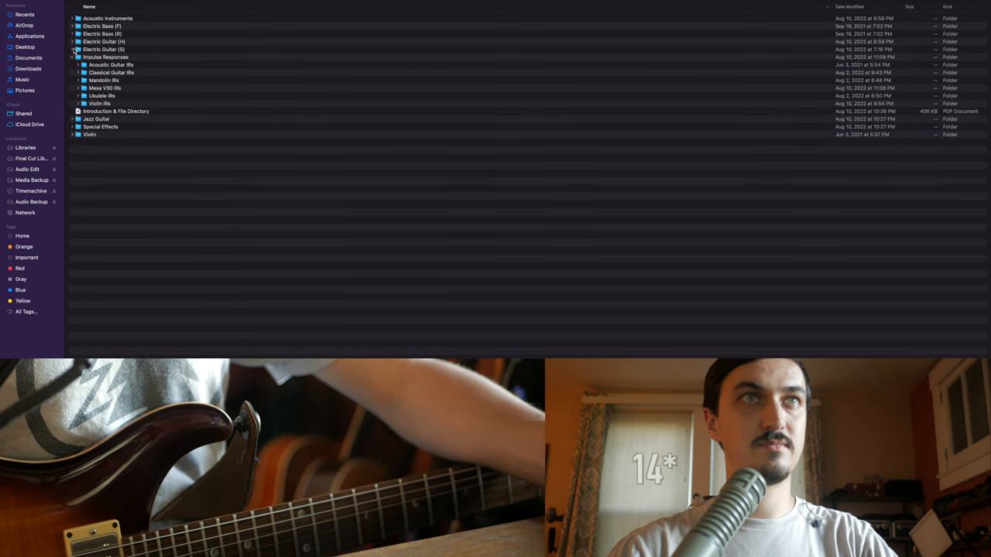
pyautogui.click(71, 48)
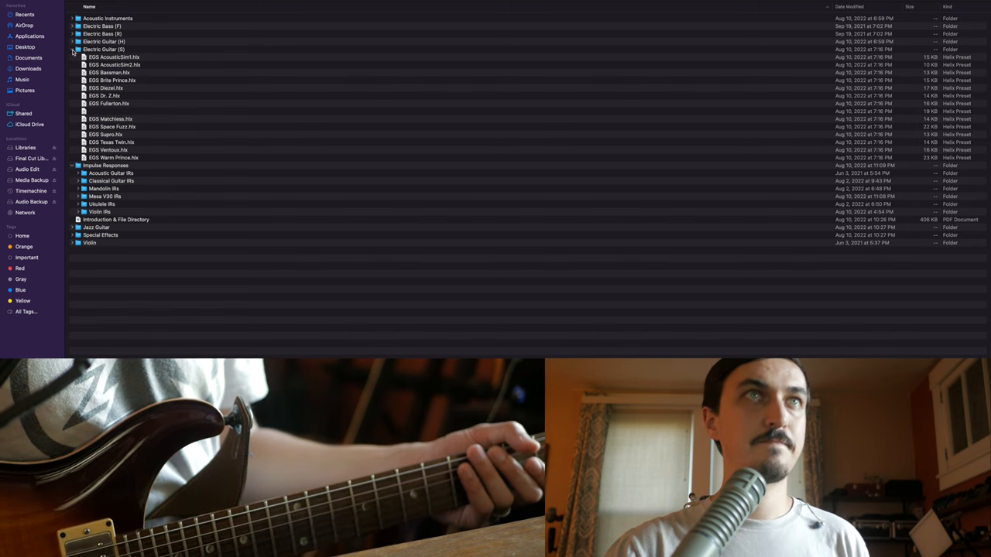
pyautogui.click(71, 49)
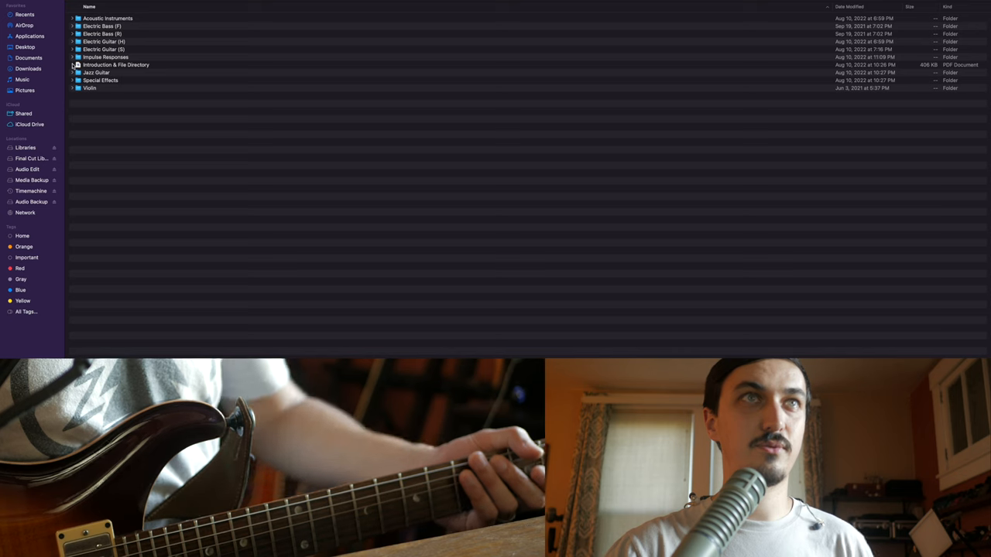
pyautogui.click(72, 73)
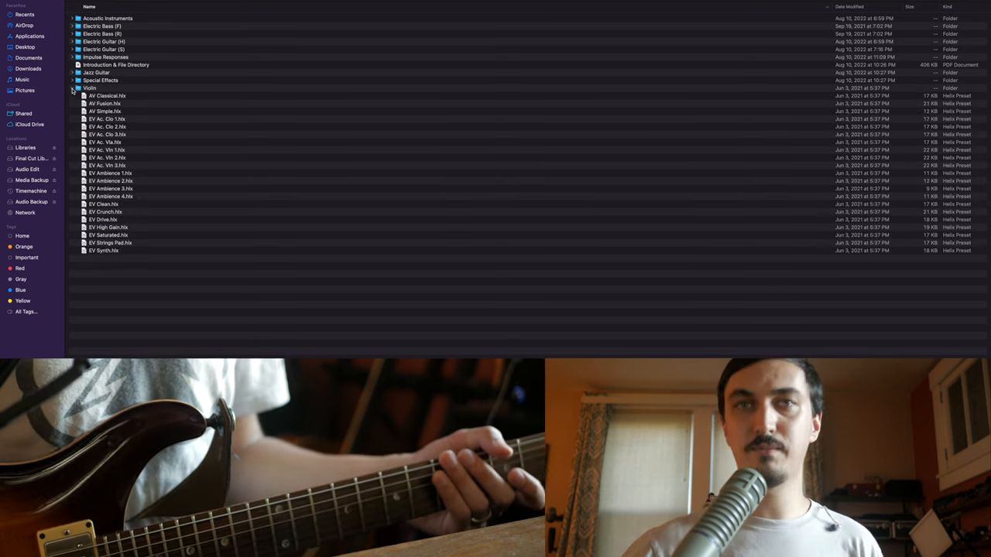
pyautogui.click(71, 87)
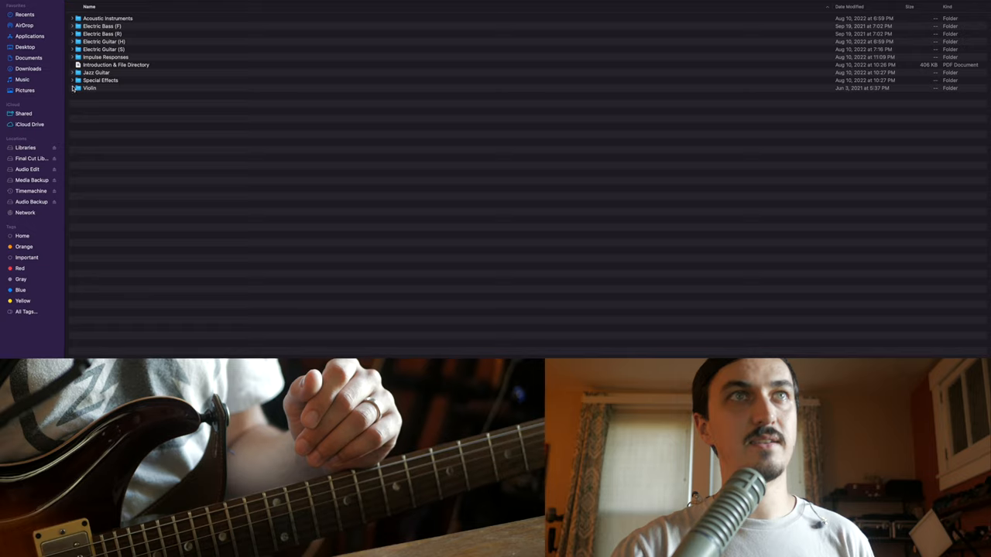
pyautogui.click(71, 81)
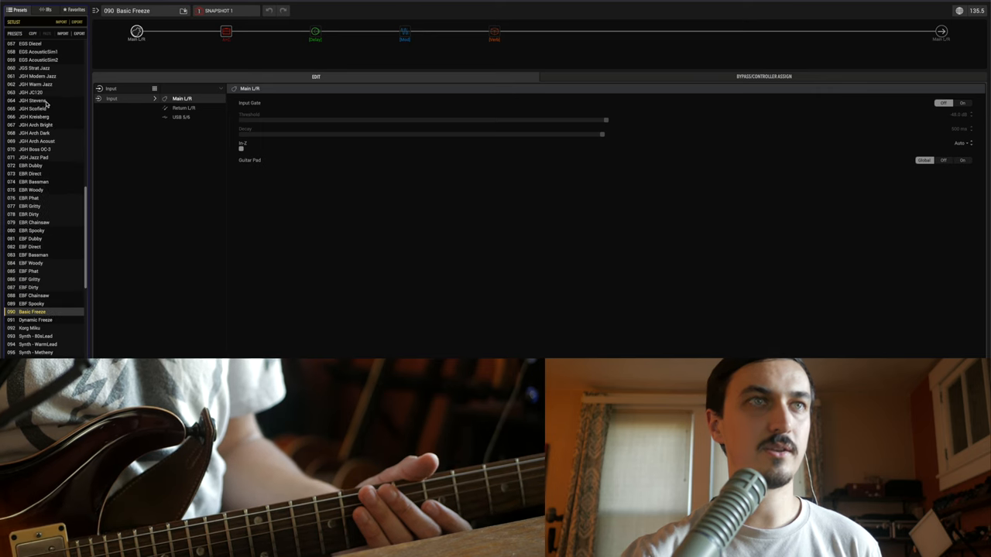
# - Load the 091 Dynamic Freeze preset, then the following synth lead preset
pyautogui.scroll(-3)
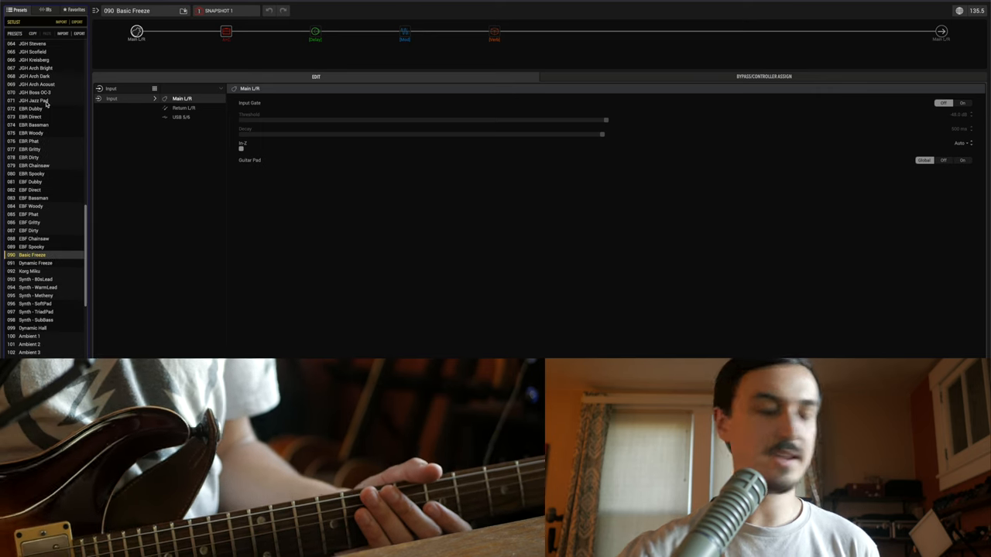
pyautogui.click(316, 34)
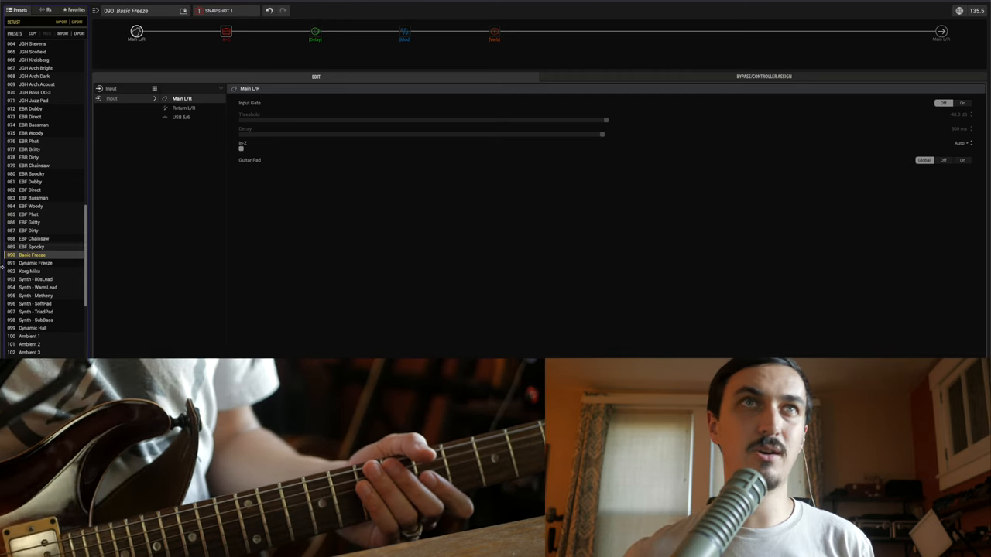
pyautogui.click(34, 263)
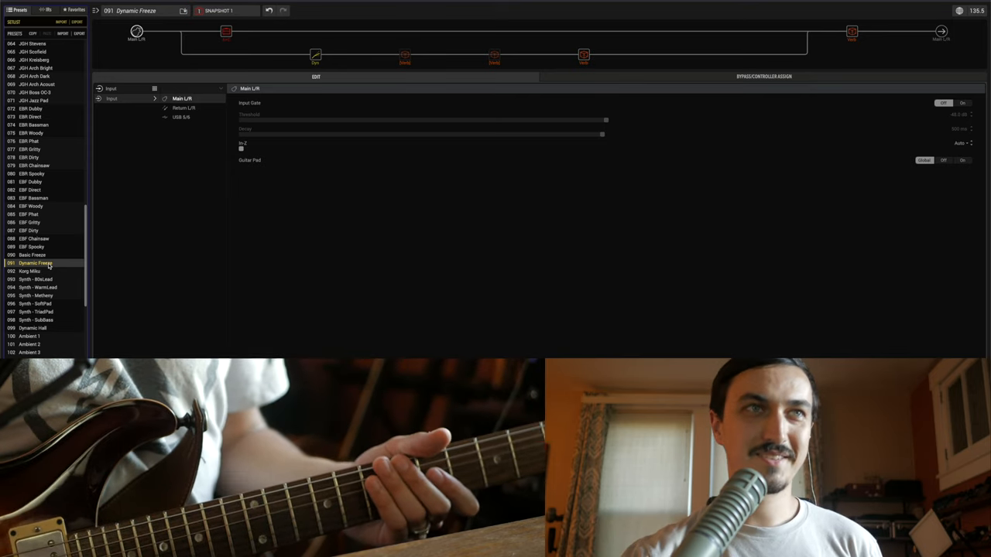
pyautogui.click(31, 271)
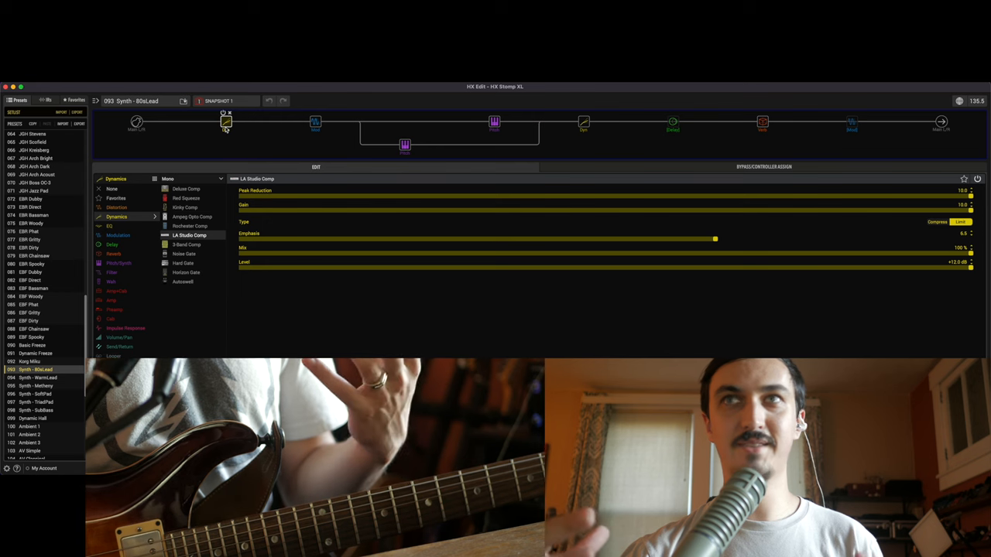
# - Review the synth and compressor blocks, then load the Synth - WarmLead preset
pyautogui.click(494, 121)
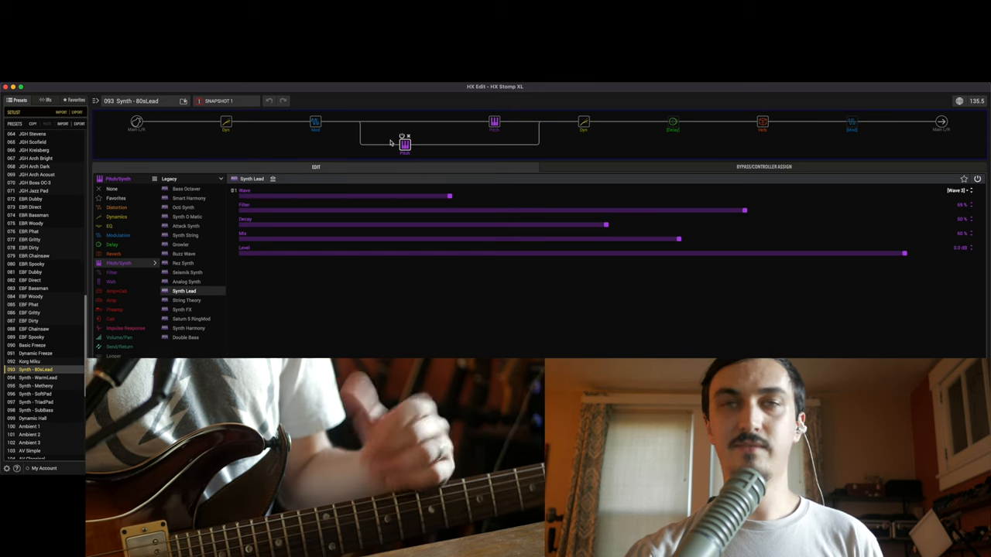
pyautogui.click(226, 121)
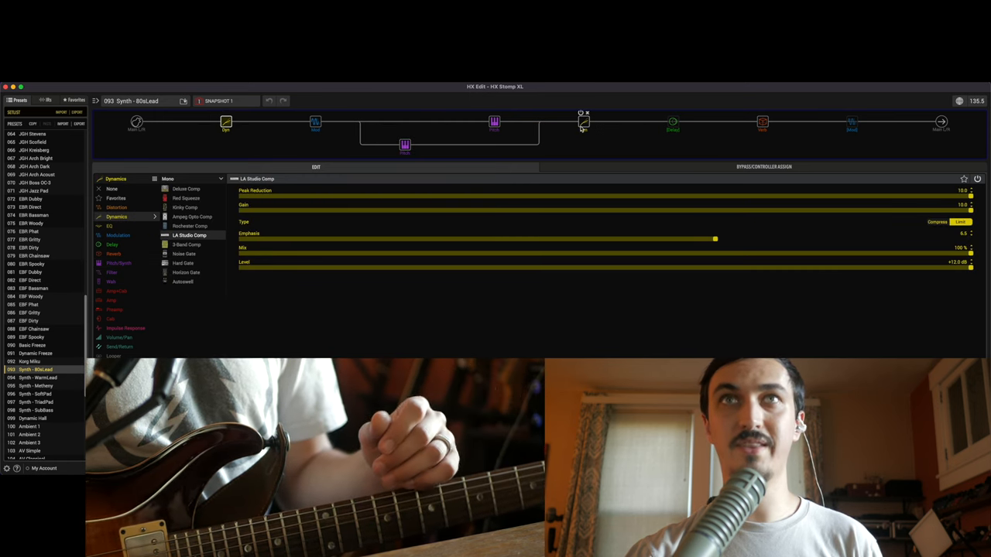
pyautogui.click(188, 226)
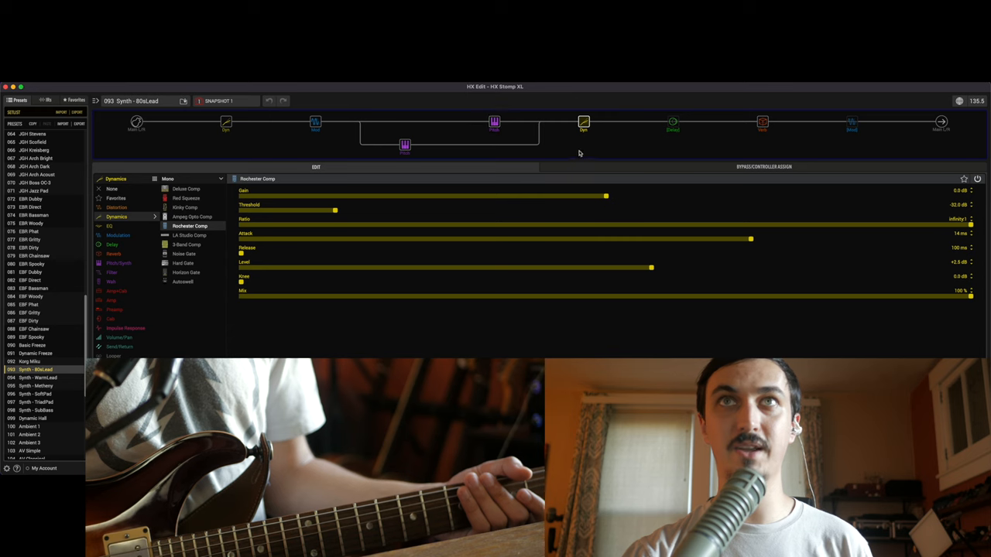
pyautogui.click(189, 235)
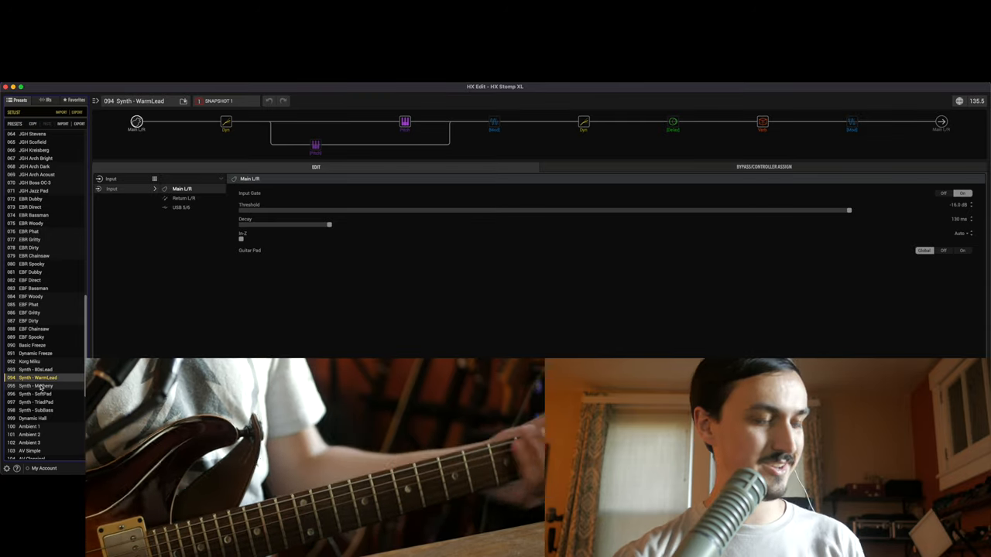
# - Load the next synth preset, then the Synth - SoftPad preset
pyautogui.click(34, 386)
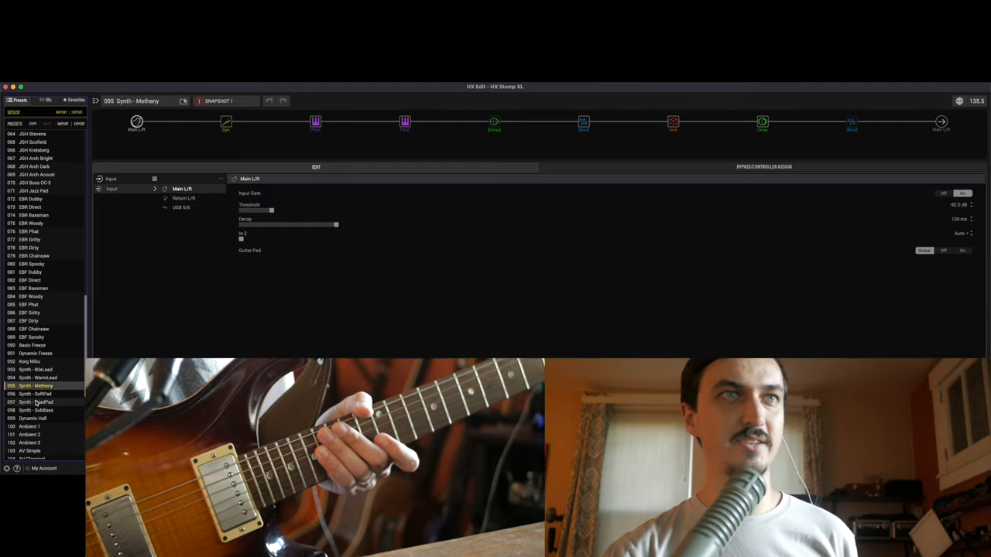
pyautogui.click(34, 394)
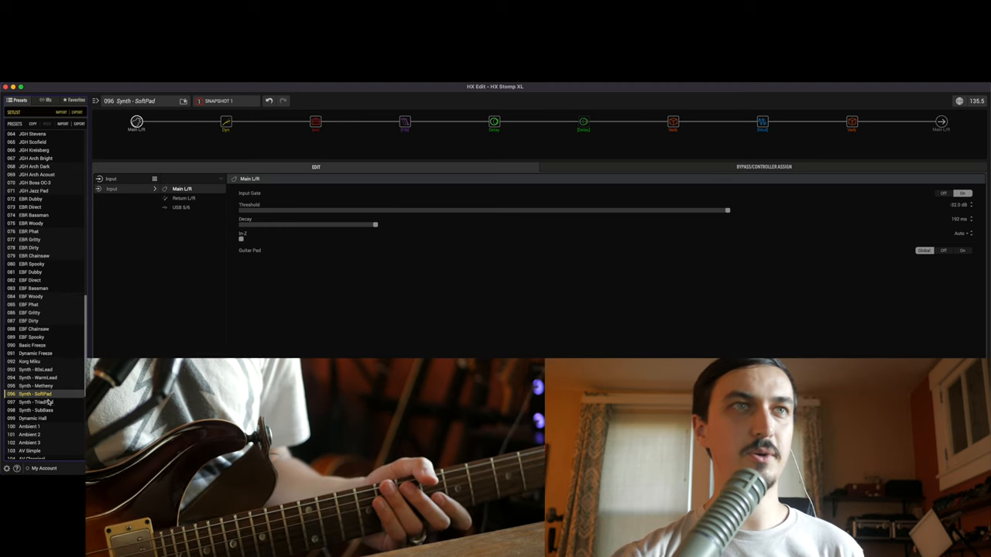
# - Load Synth - TriadPad, view its Dual Pitch block, then load Synth - SubBass
pyautogui.click(34, 403)
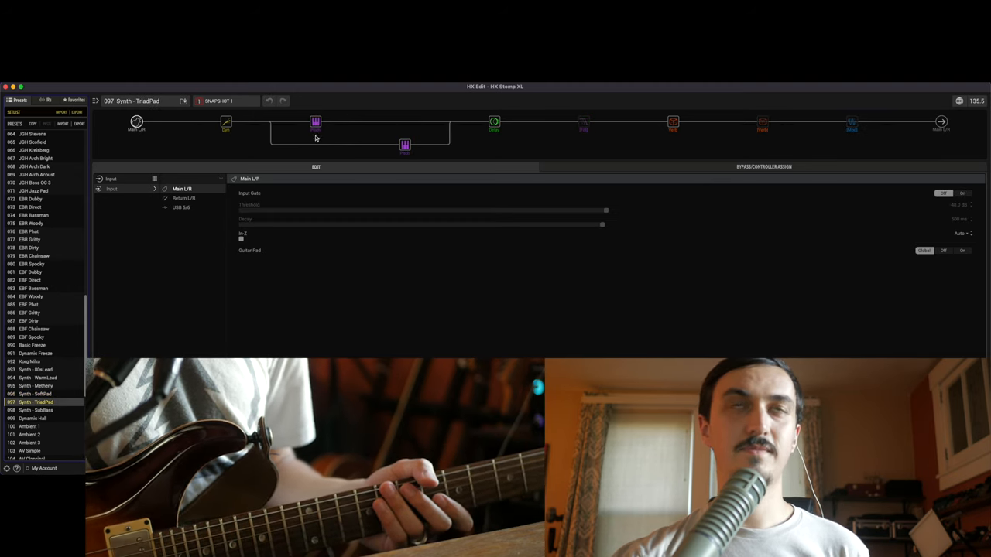
pyautogui.click(316, 121)
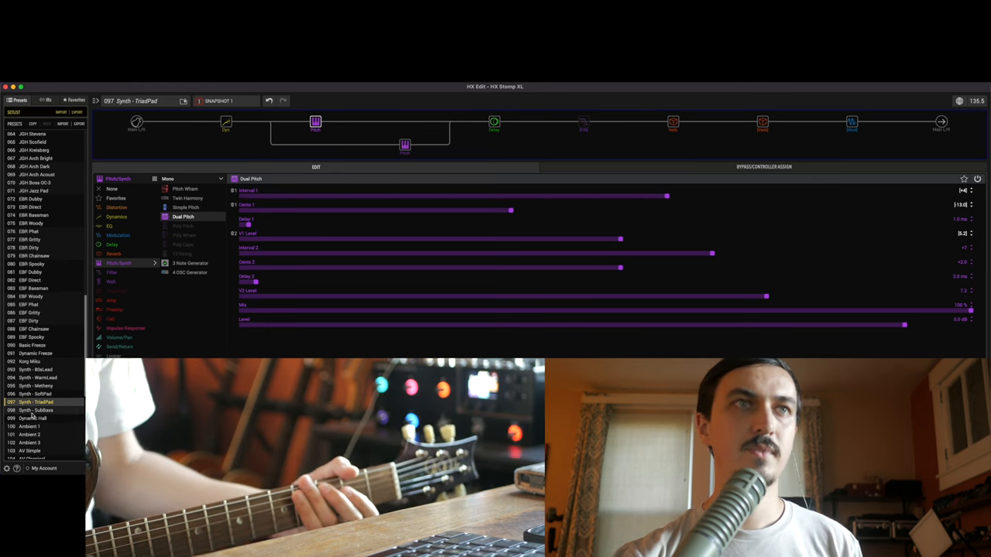
pyautogui.click(34, 410)
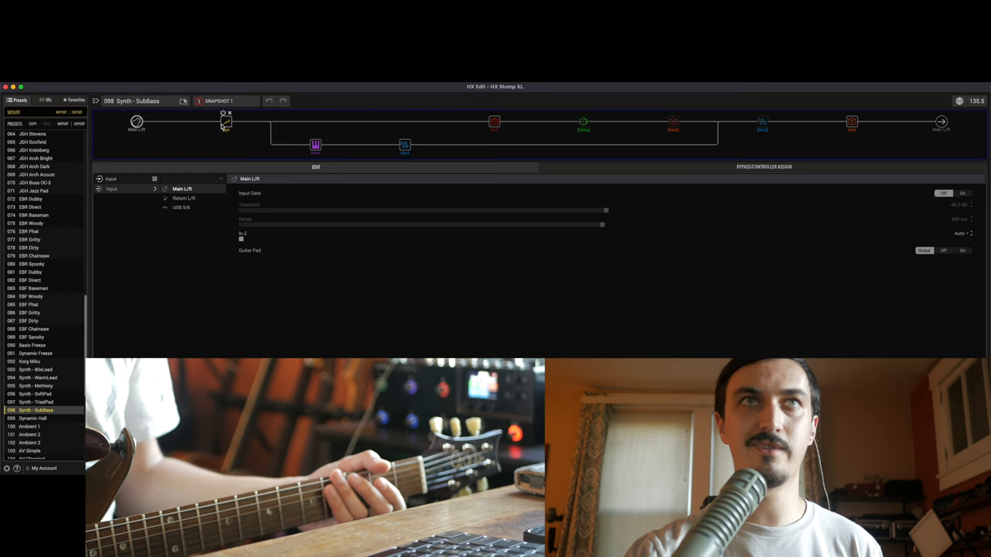
# - Show the LA Studio Comp parameters of the Synth - SubBass compressor block
pyautogui.click(226, 123)
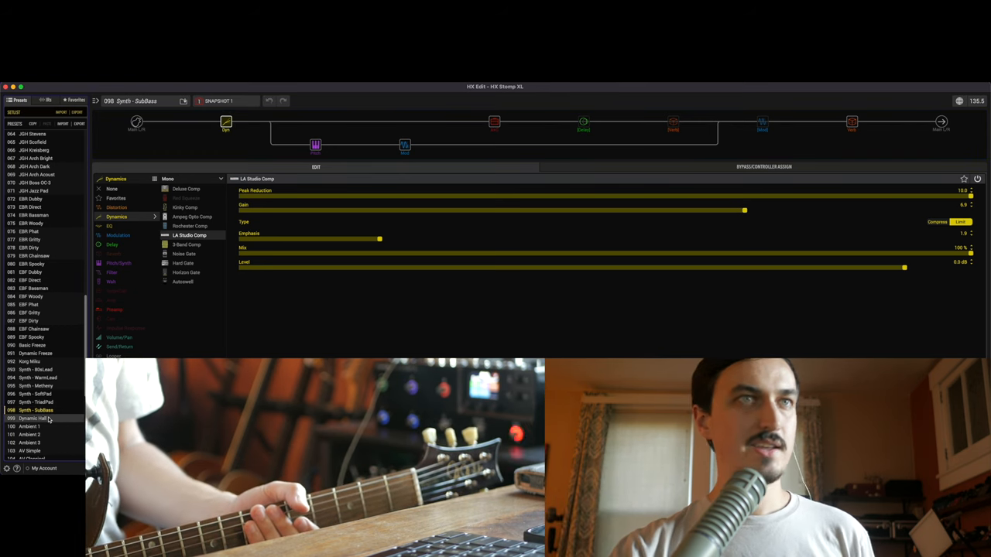
pyautogui.click(34, 418)
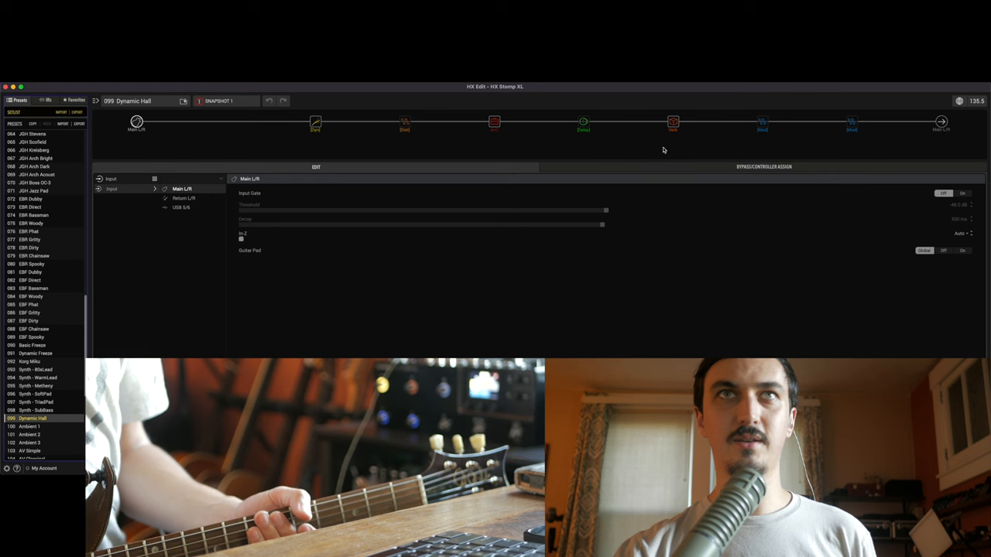
pyautogui.click(672, 120)
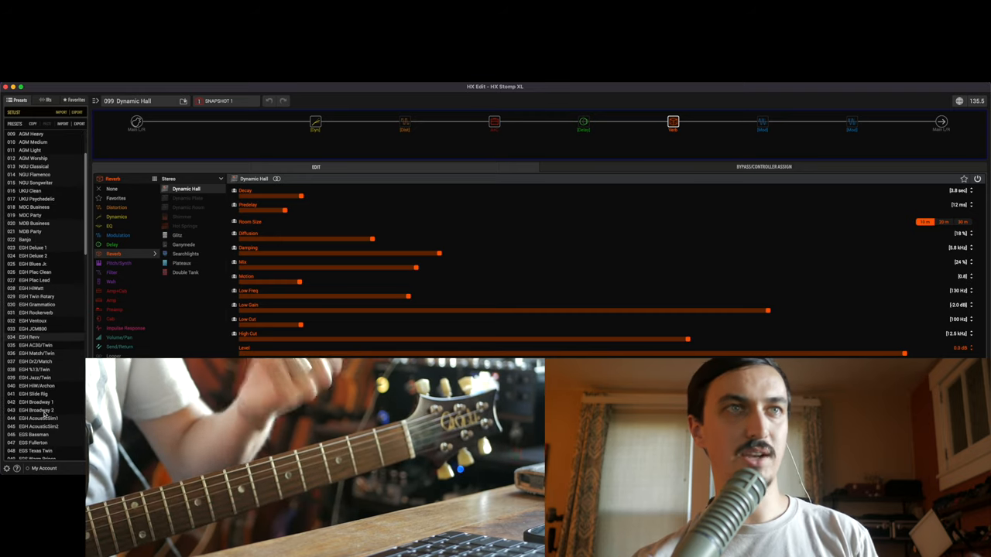
pyautogui.scroll(-3)
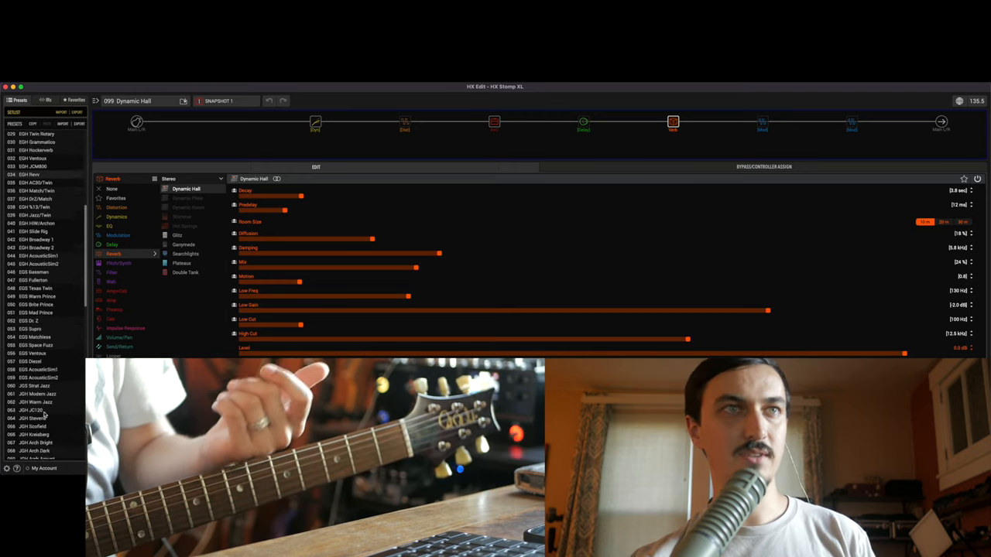
pyautogui.scroll(-3)
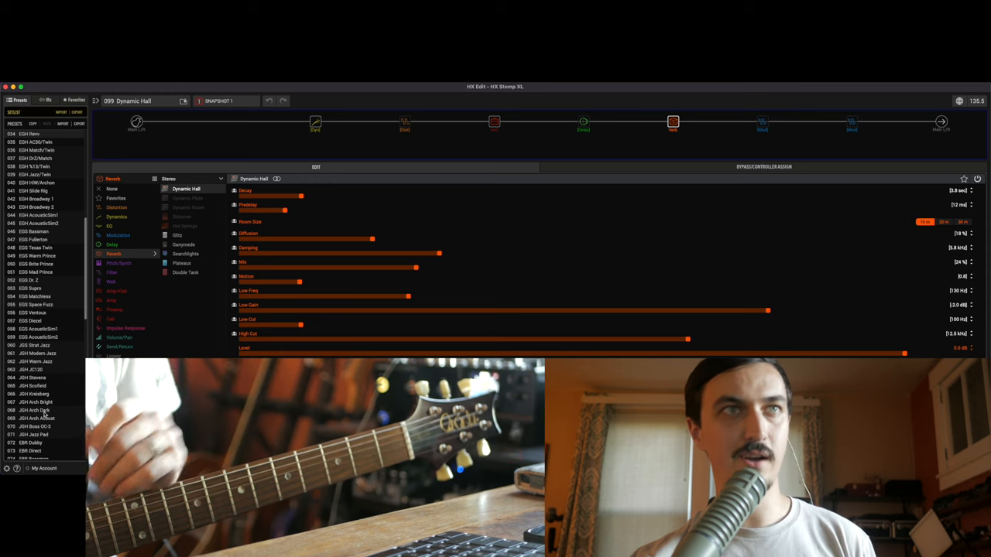